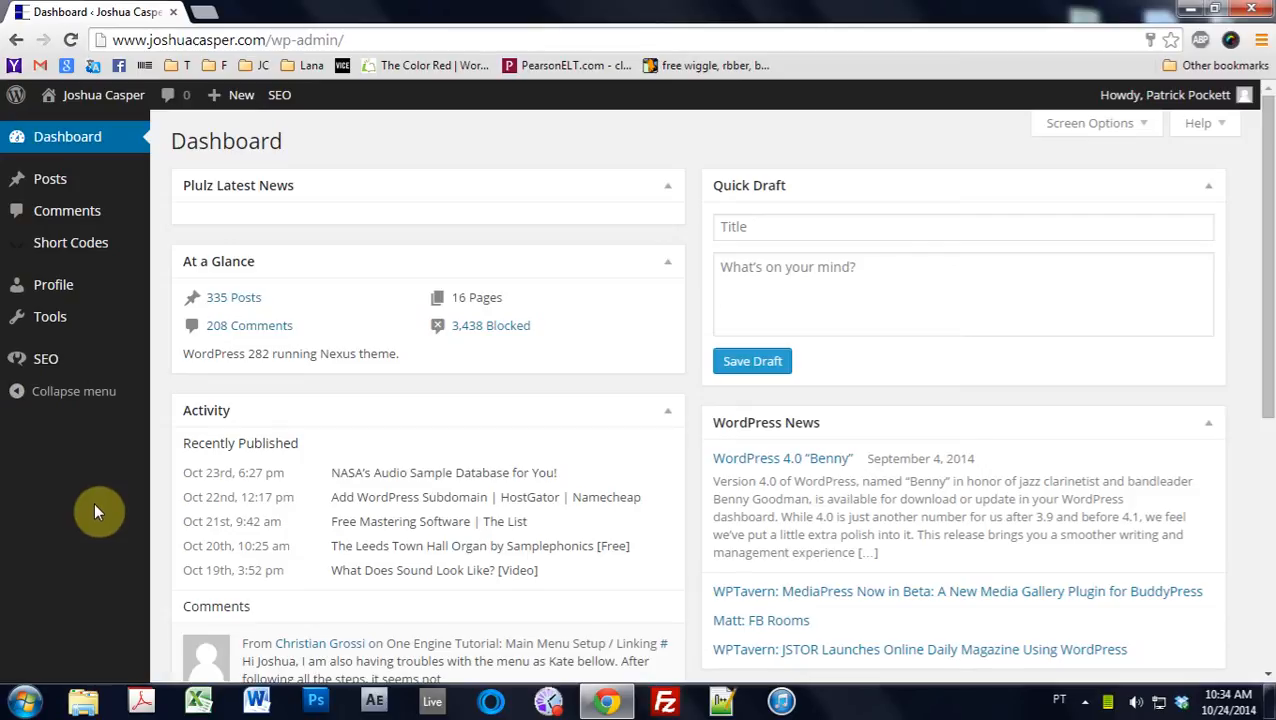
mouse_move(104, 504)
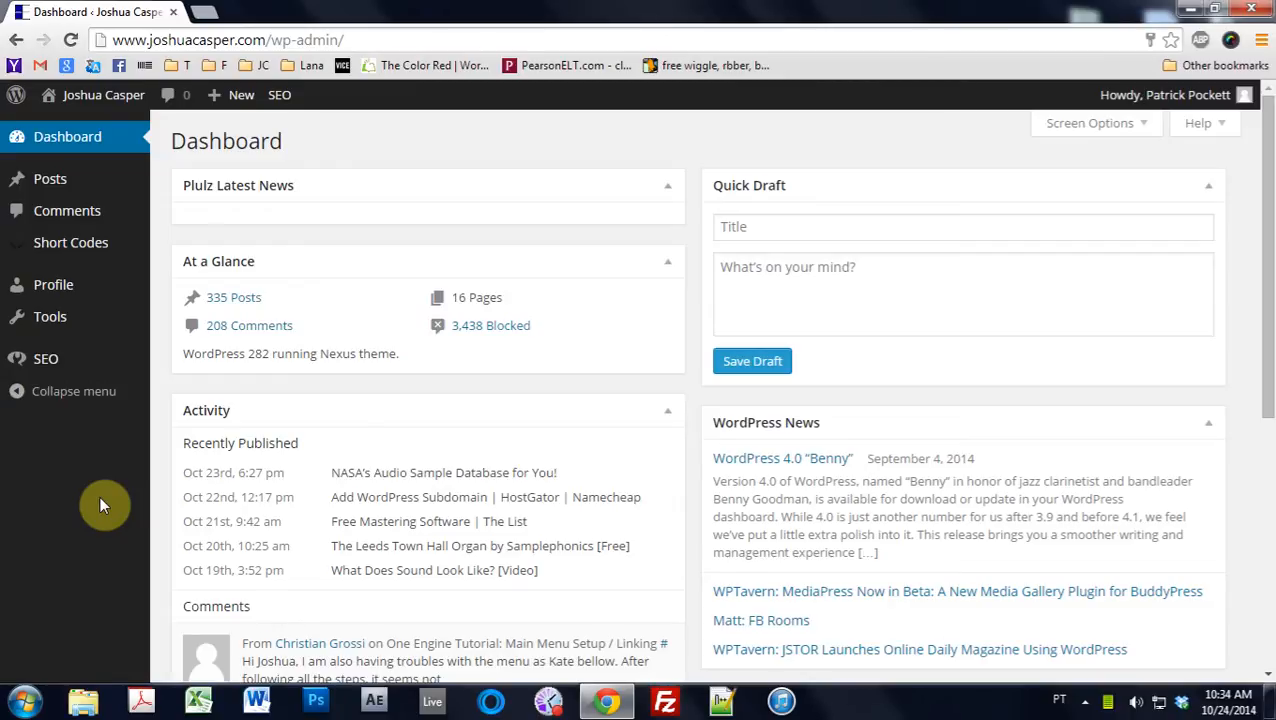
mouse_move(266, 400)
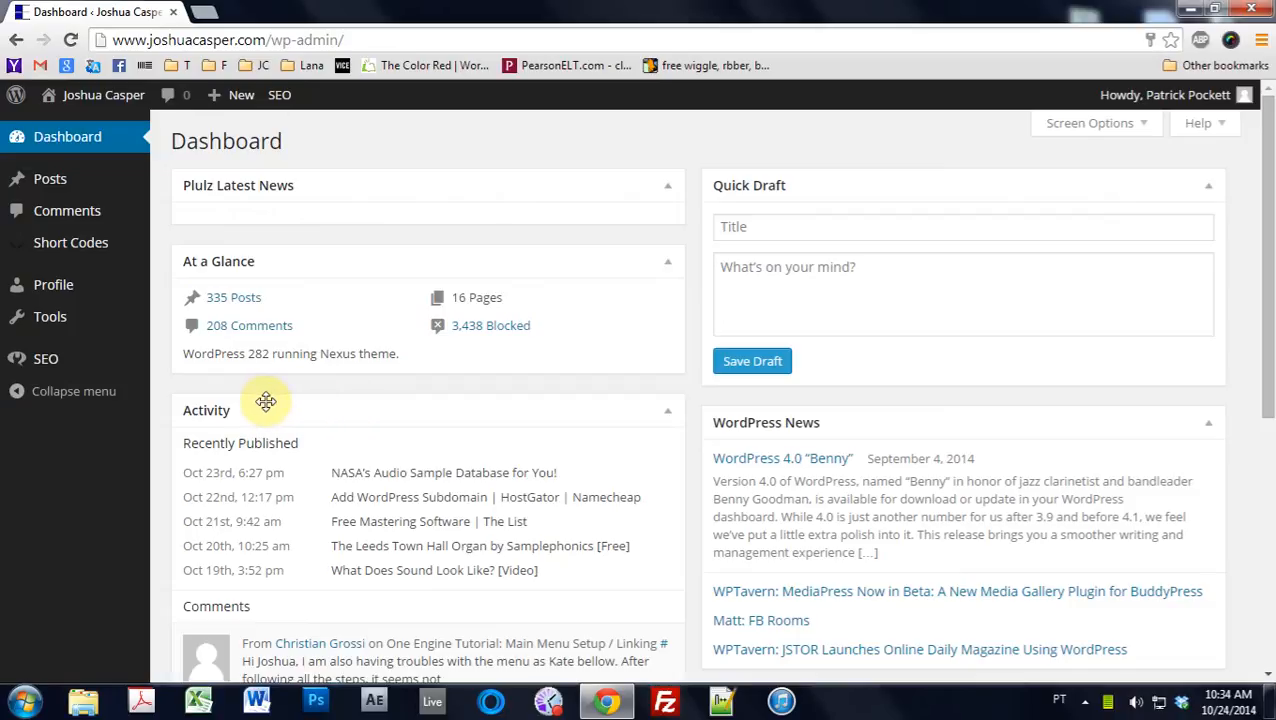
mouse_move(178, 136)
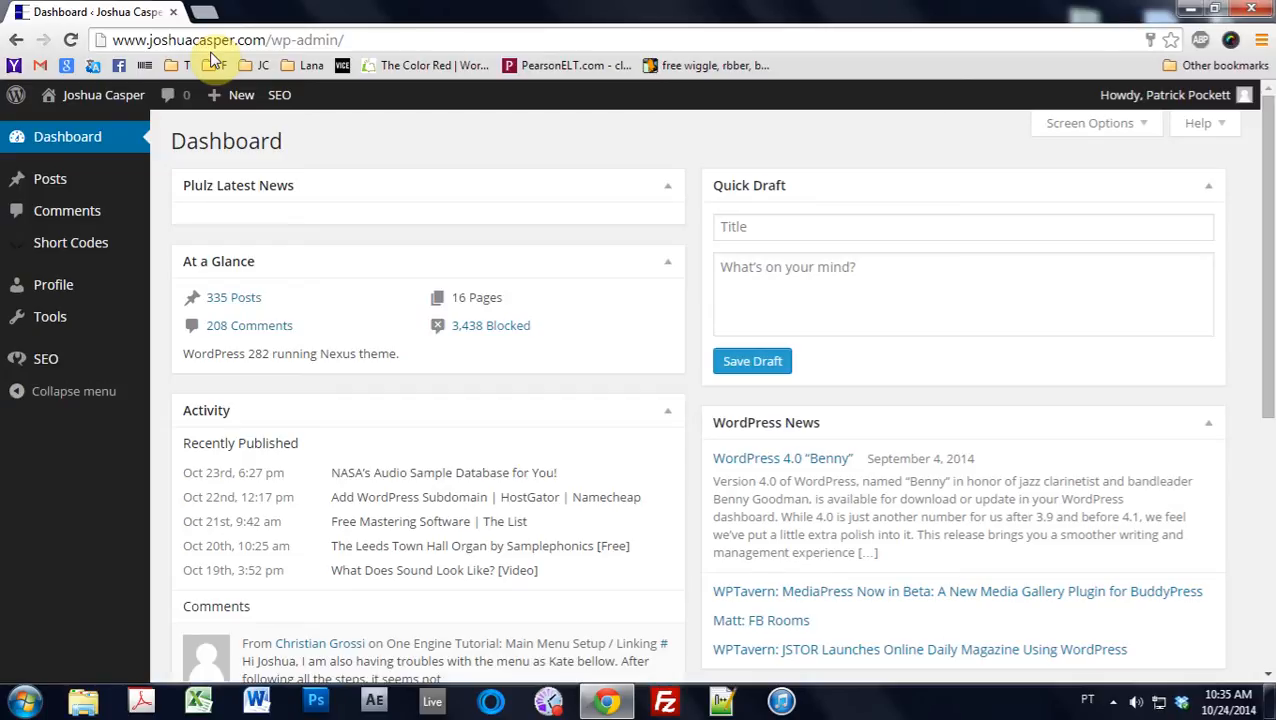
mouse_move(560, 500)
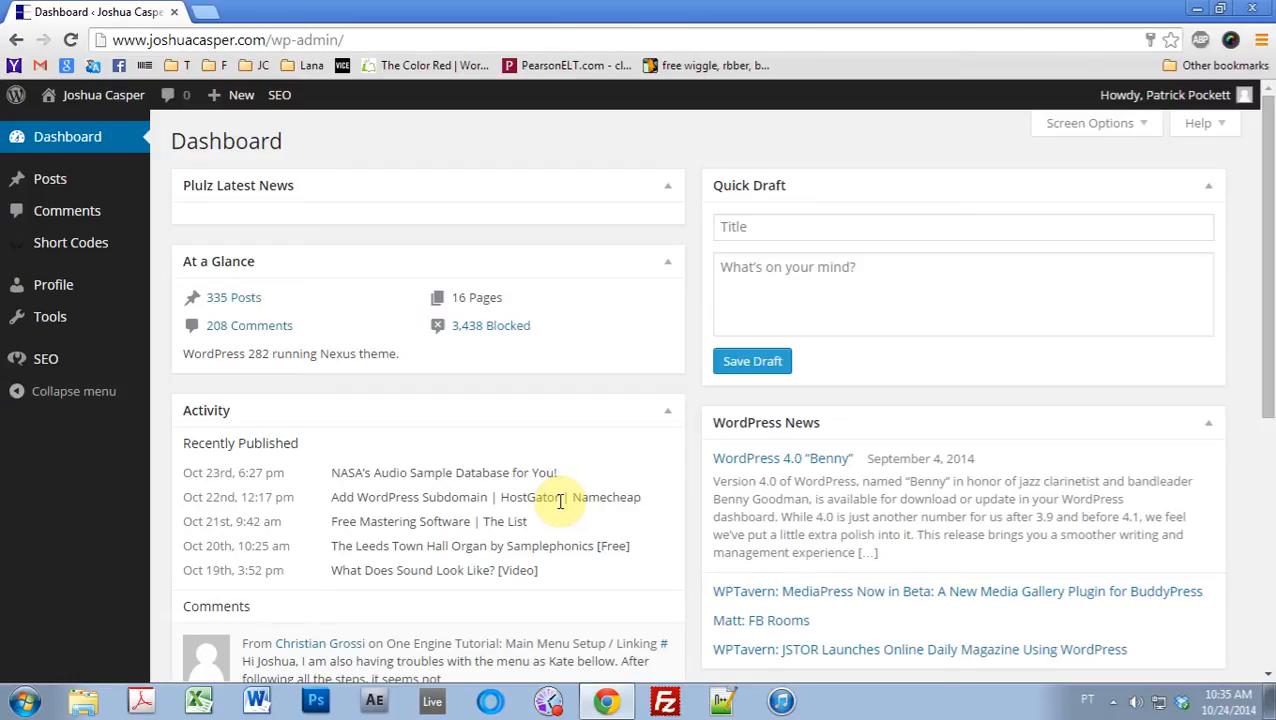
mouse_move(464, 448)
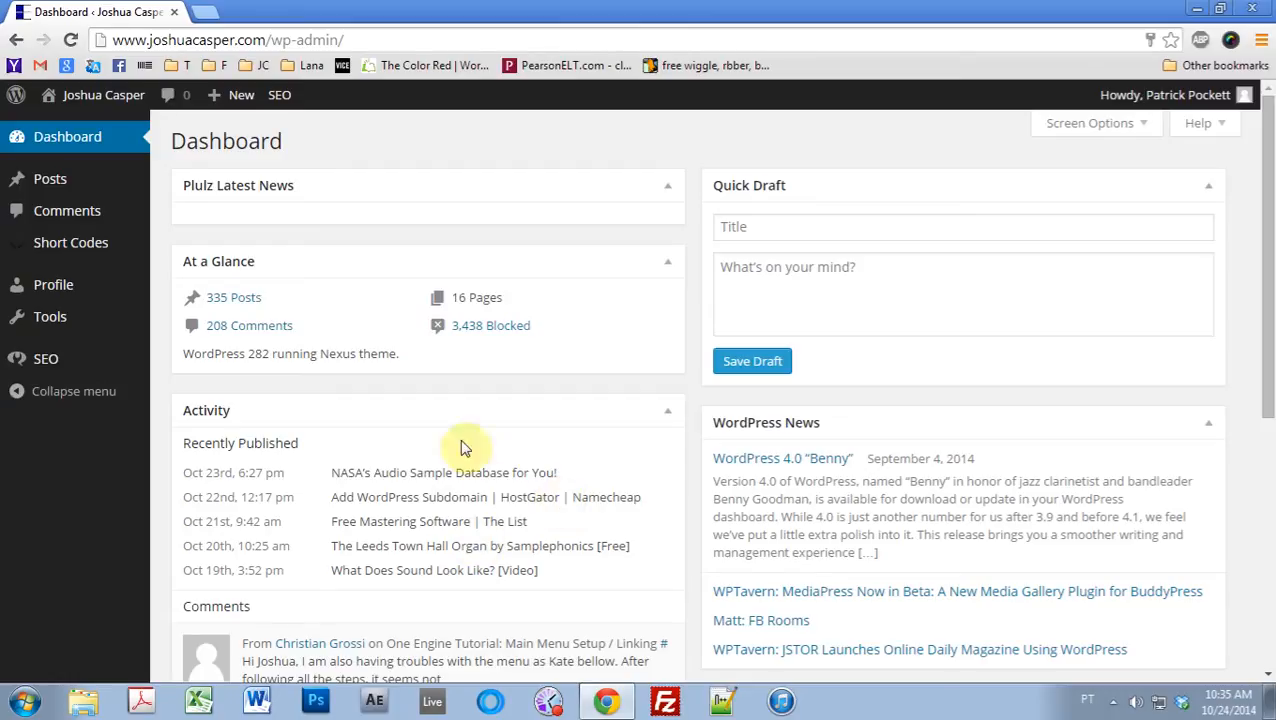
mouse_move(98, 160)
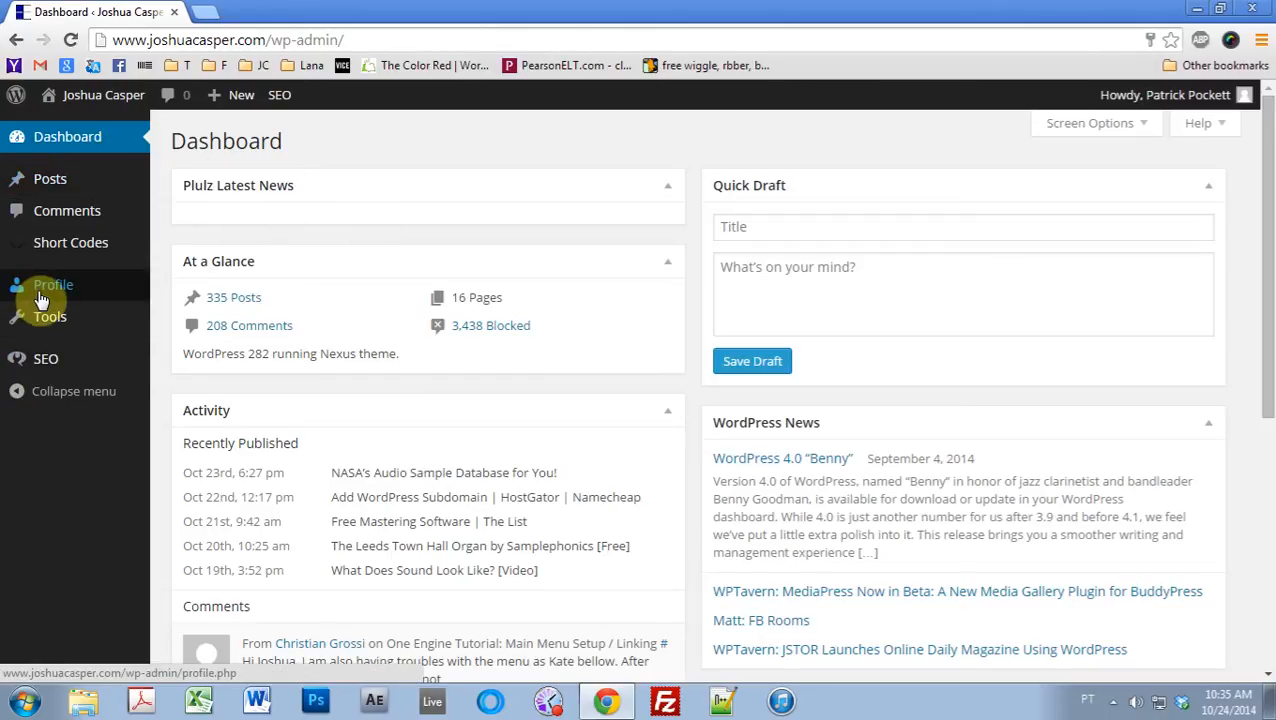
Review the profile Name fields and keep the current 'Display name publicly as' choice.
left_click(52, 284)
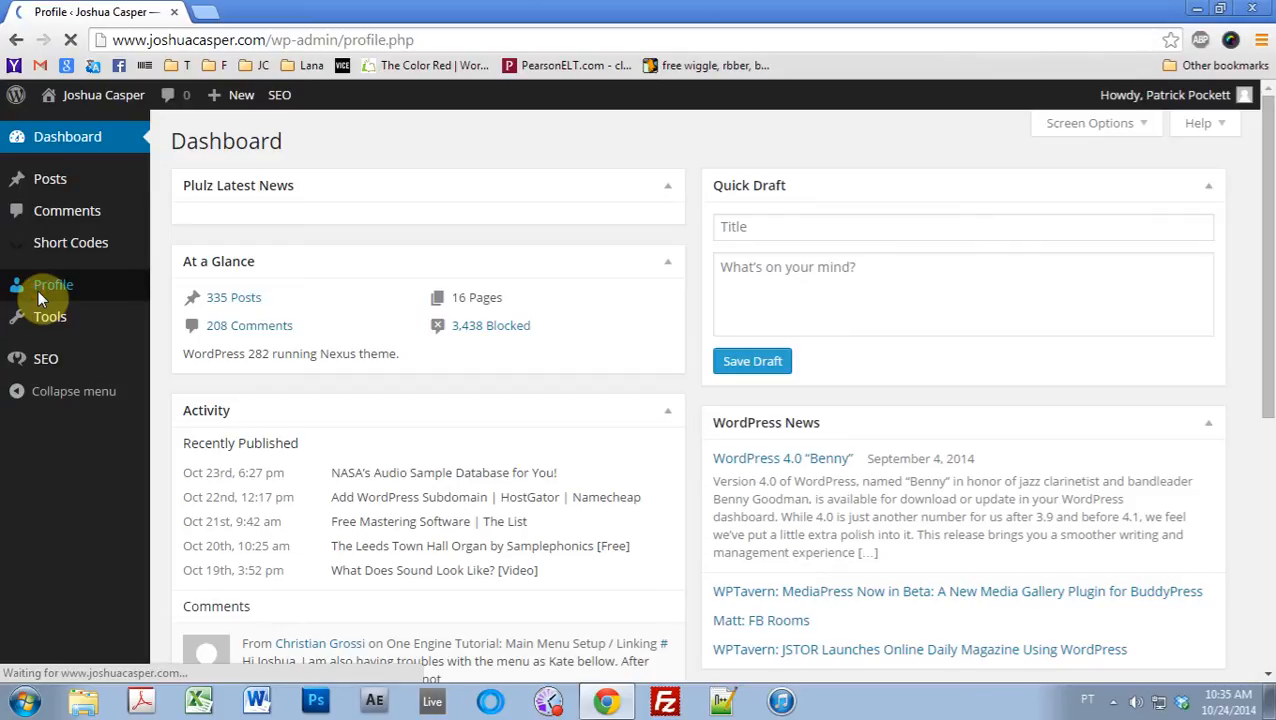
left_click(52, 284)
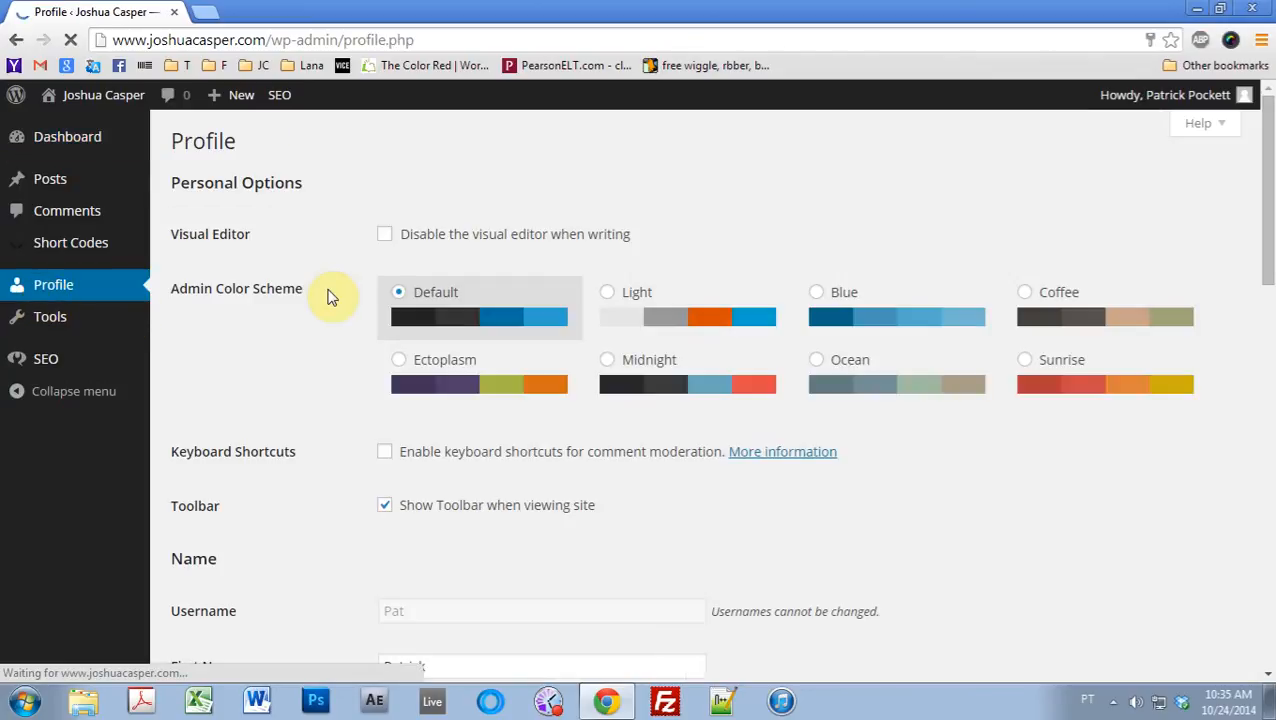
scroll("down", 3)
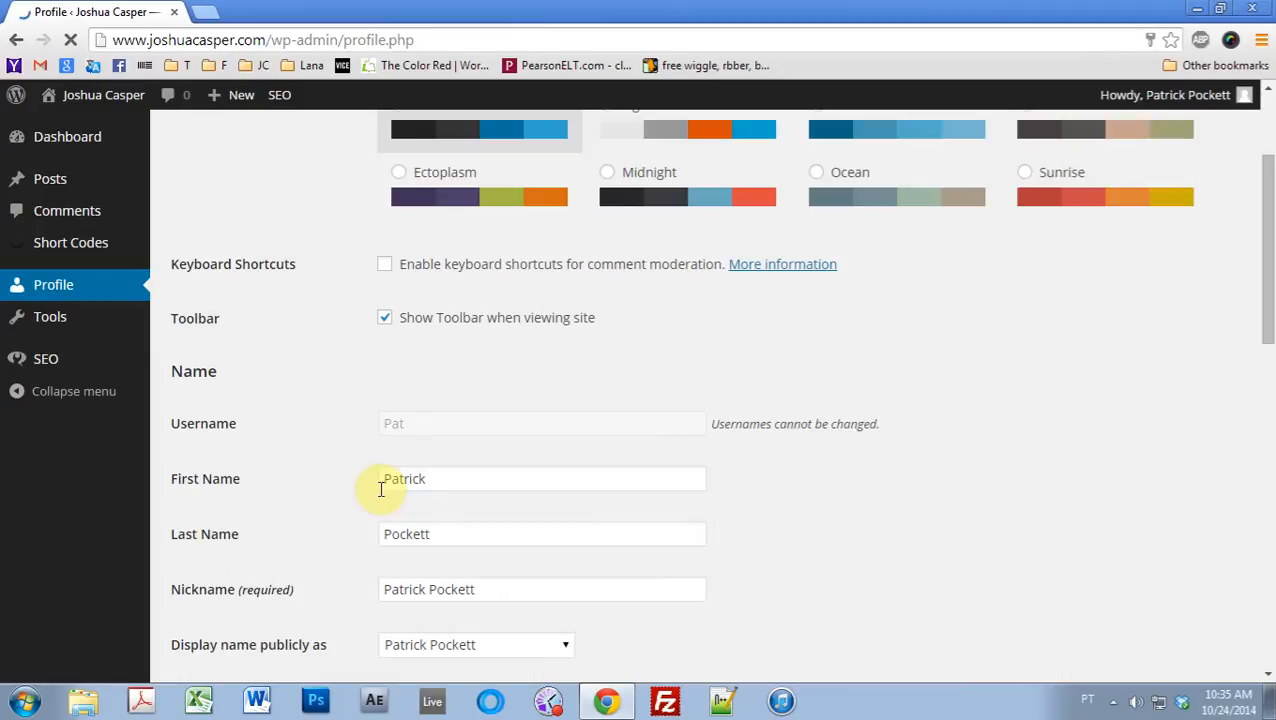
mouse_move(318, 448)
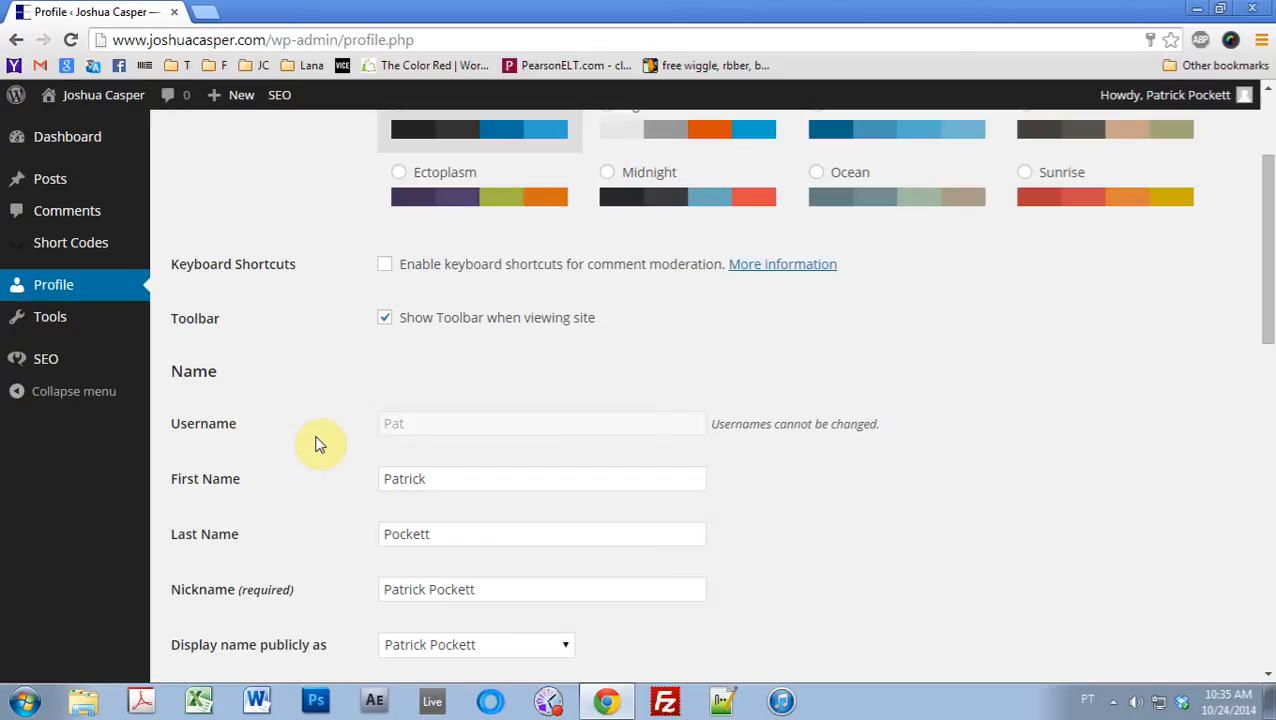
mouse_move(316, 532)
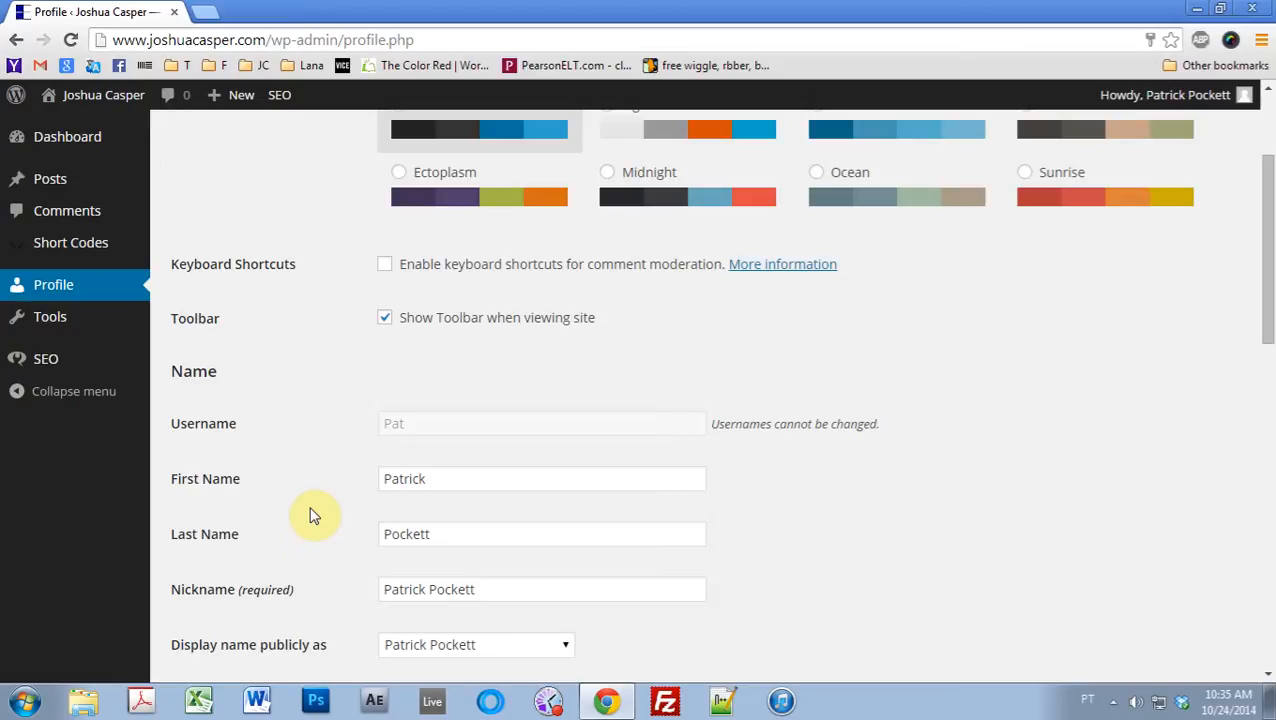
mouse_move(336, 476)
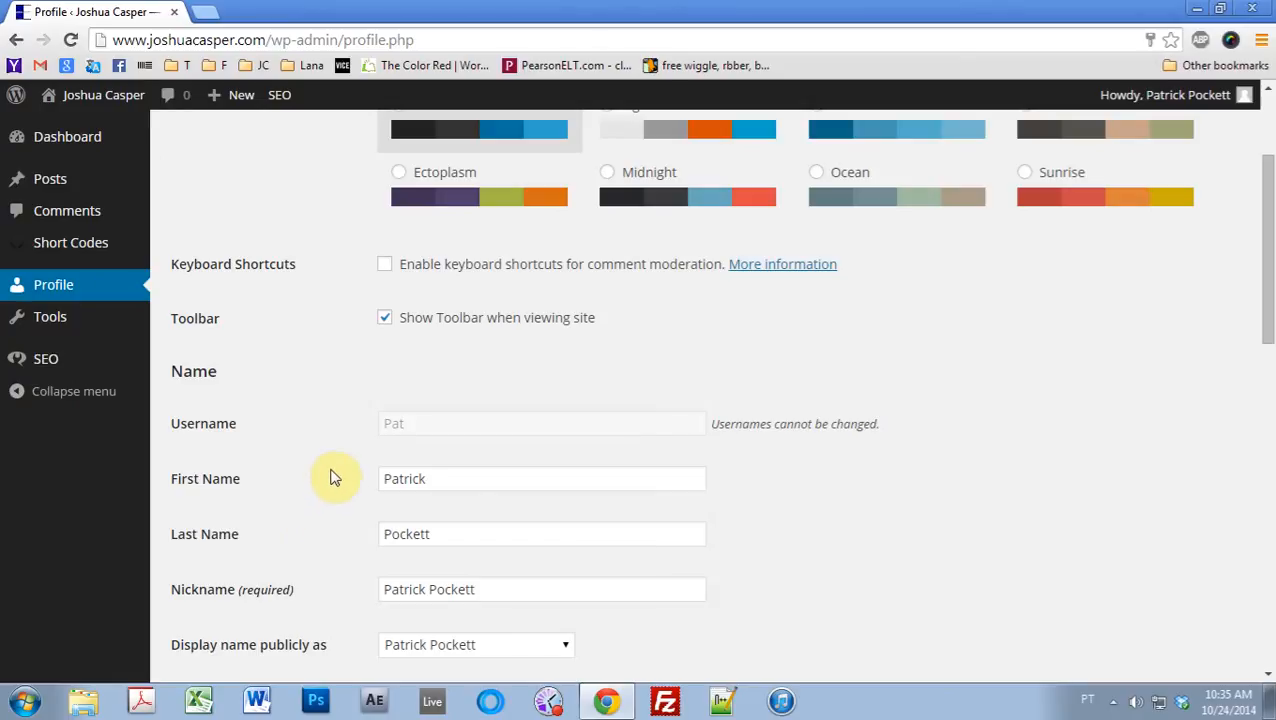
left_click(564, 550)
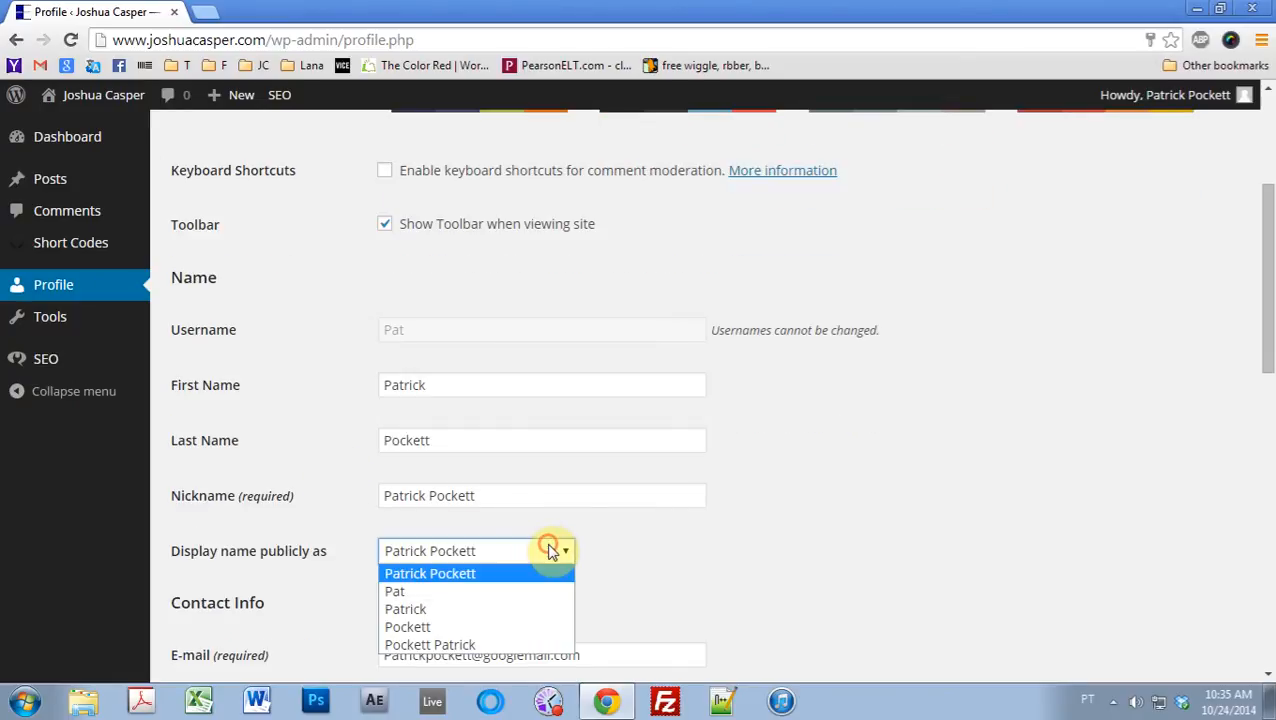
mouse_move(552, 552)
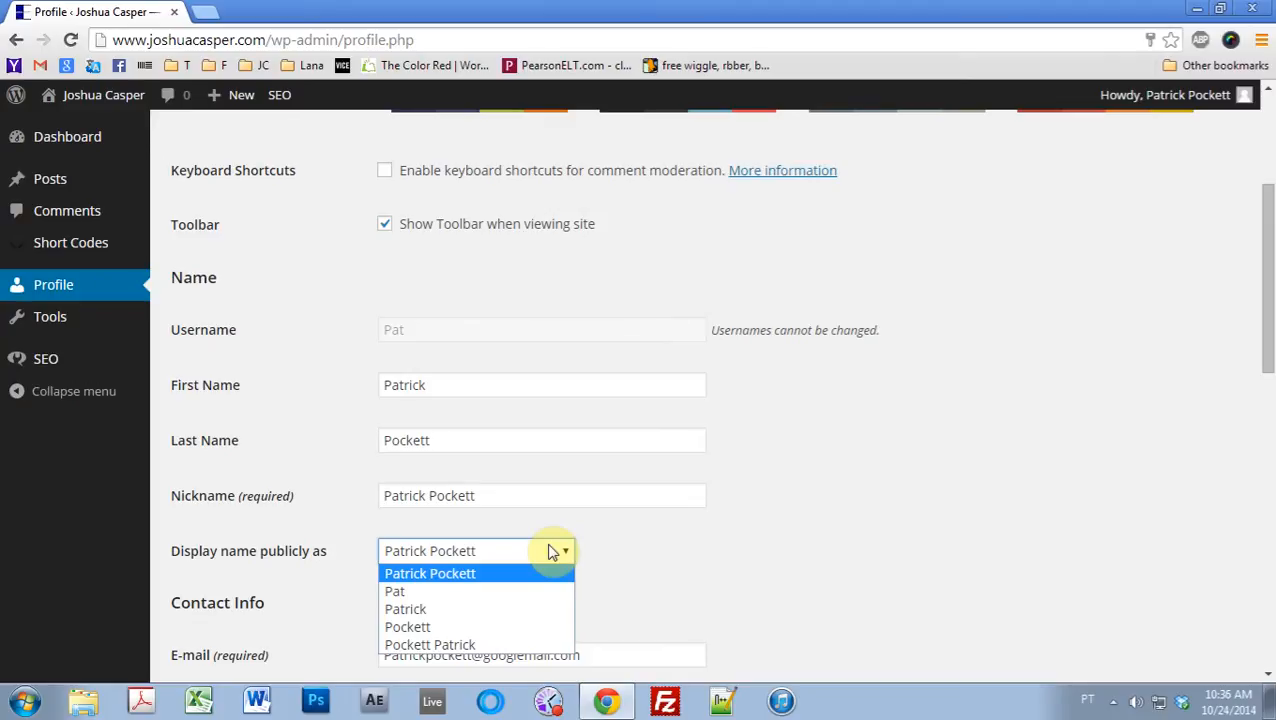
left_click(428, 572)
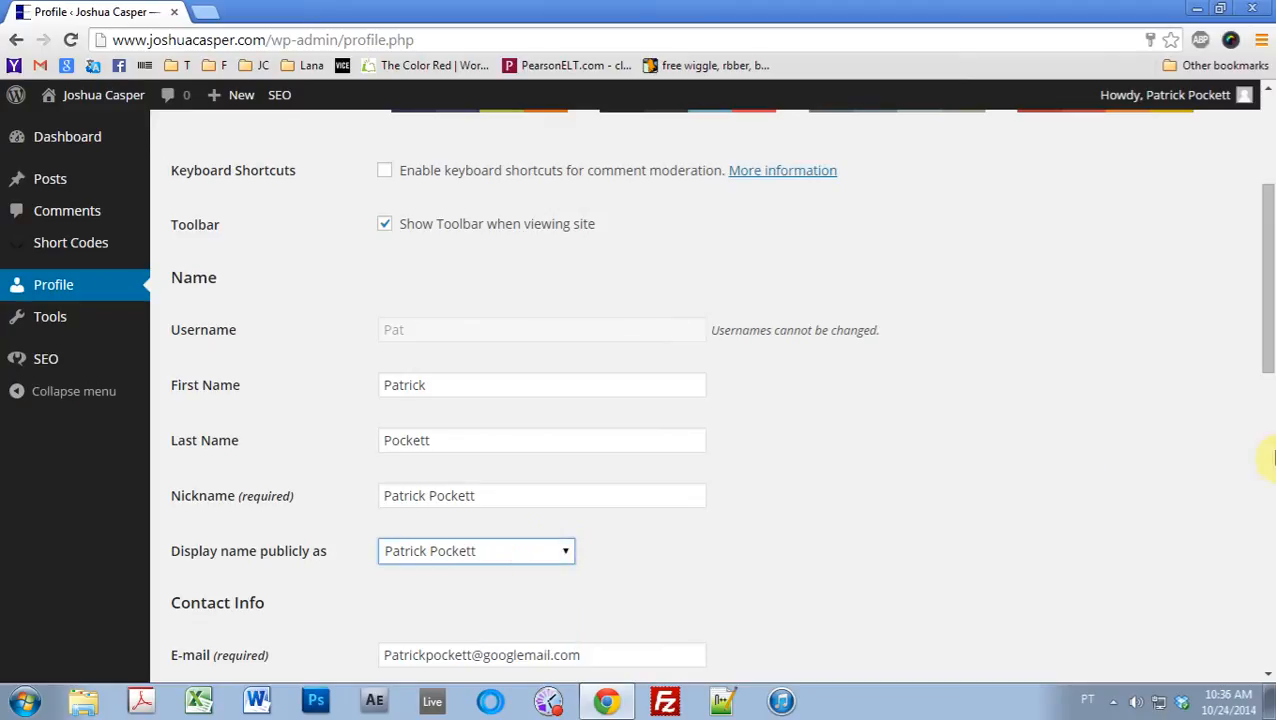
Scroll through the profile's contact info down to the biographical info and password fields.
scroll("down", 3)
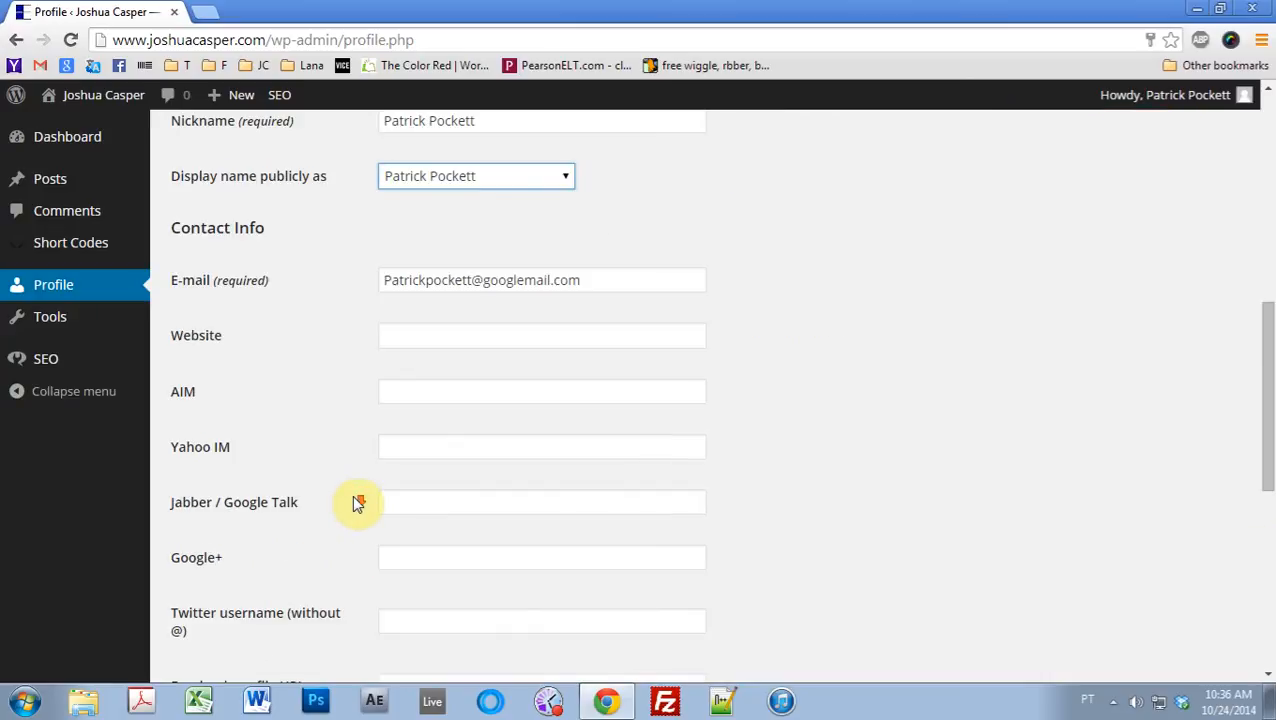
scroll("down", 3)
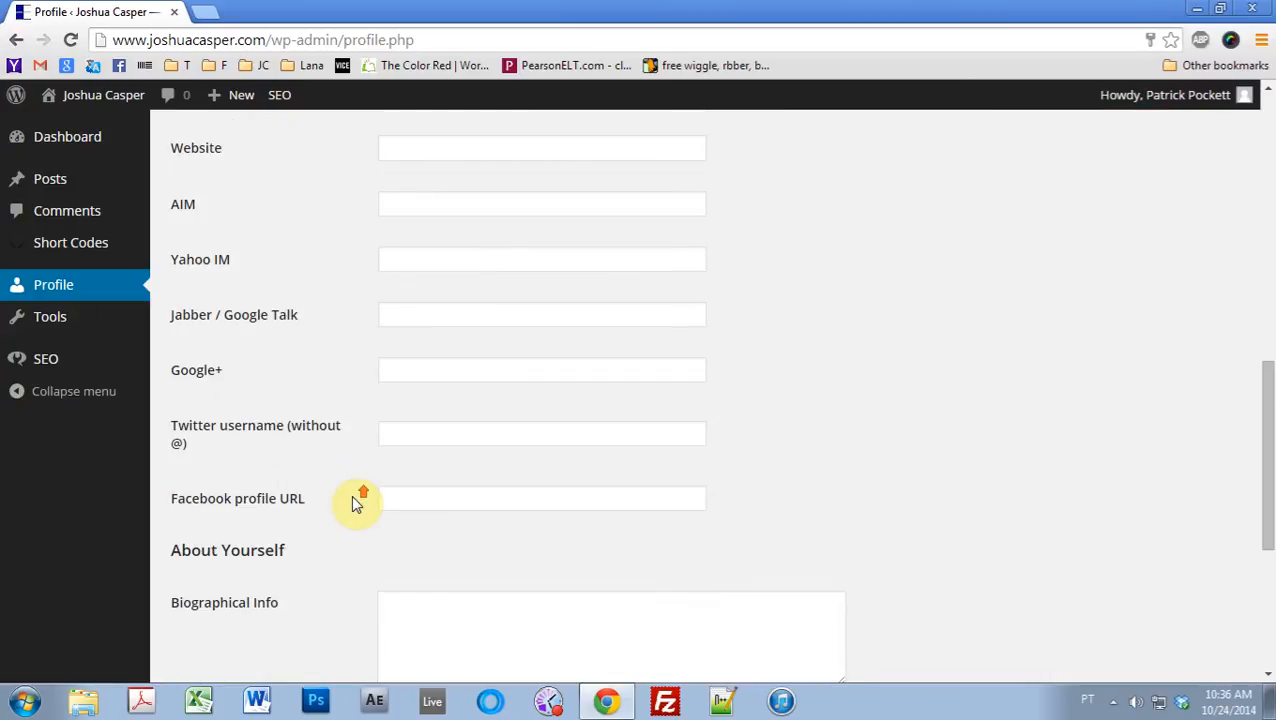
scroll("down", 3)
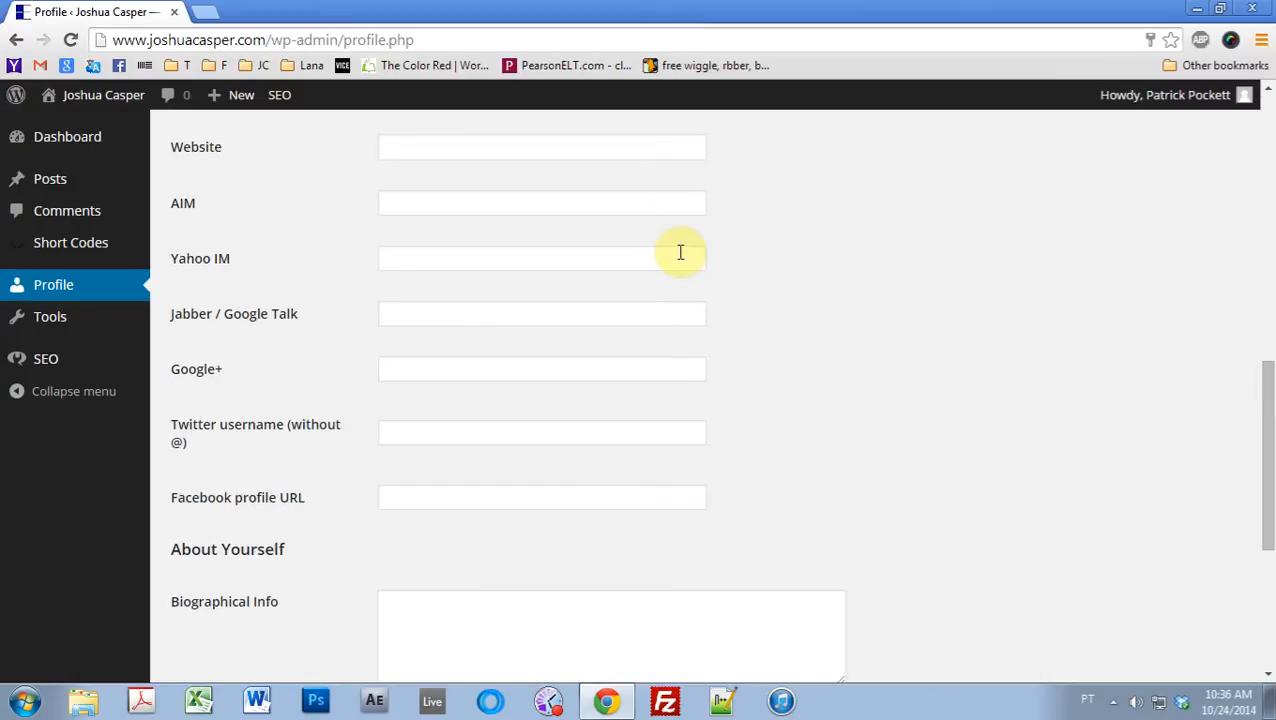
mouse_move(424, 150)
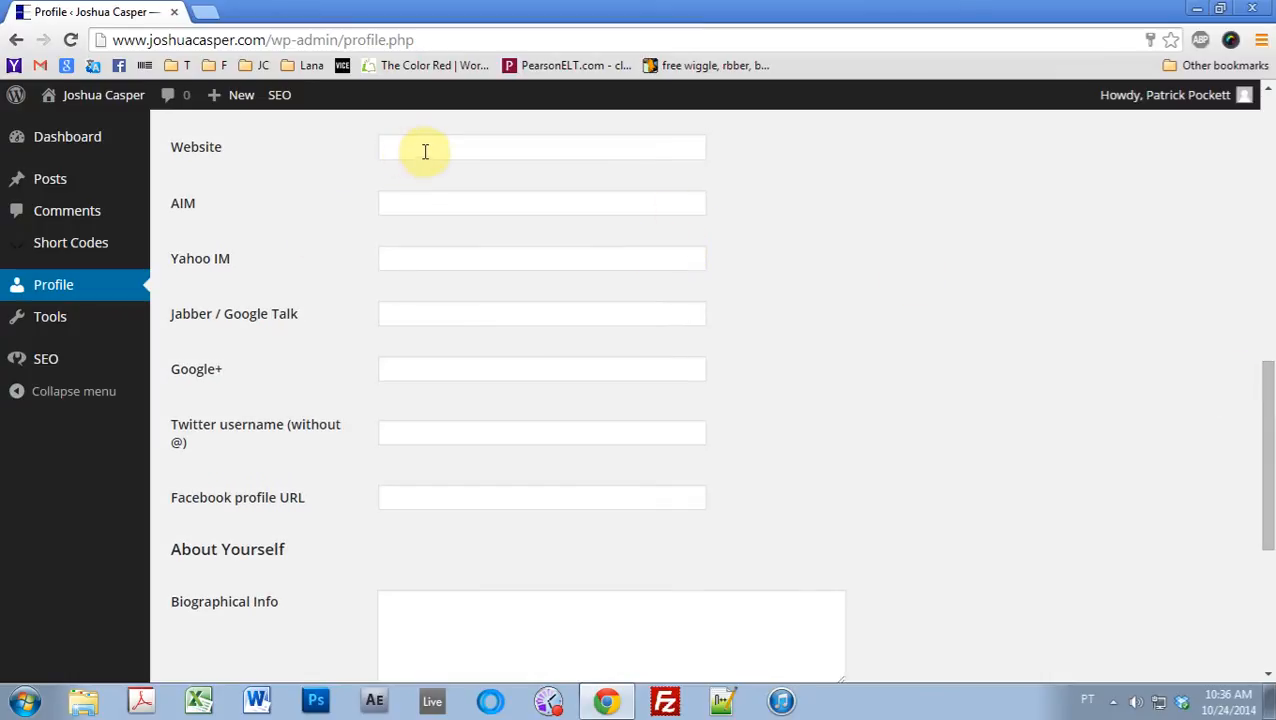
mouse_move(358, 424)
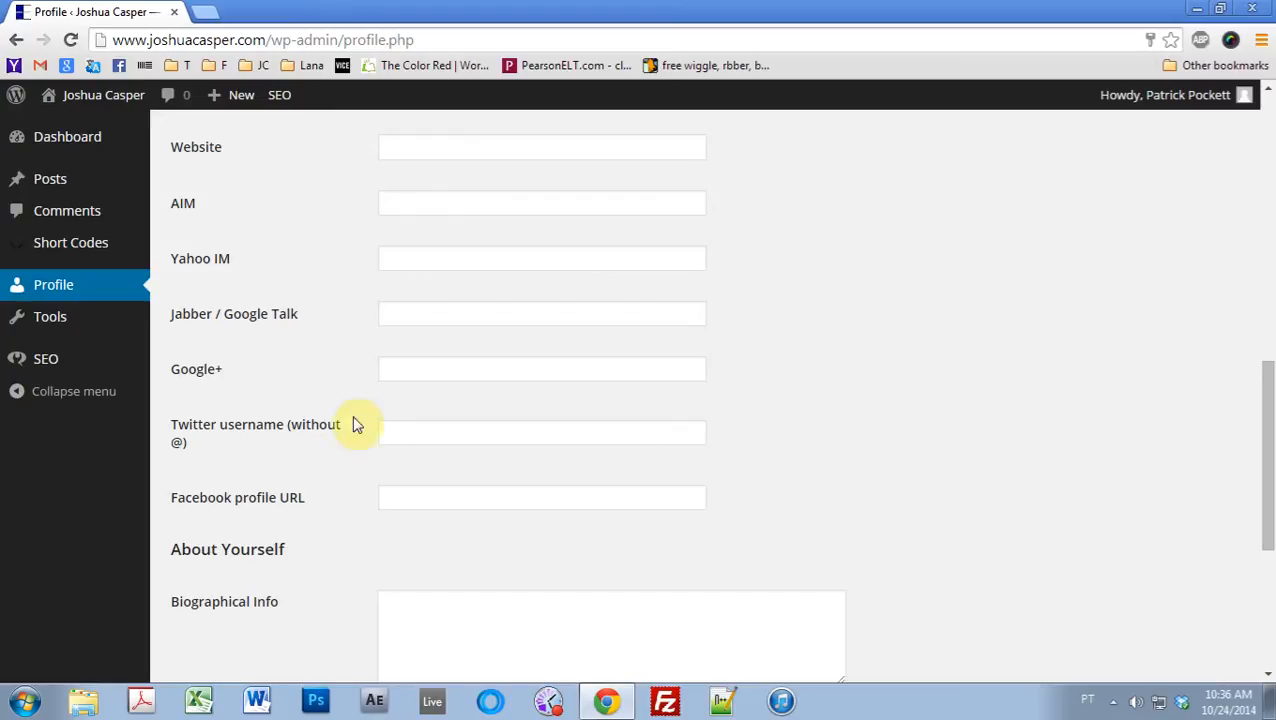
mouse_move(440, 496)
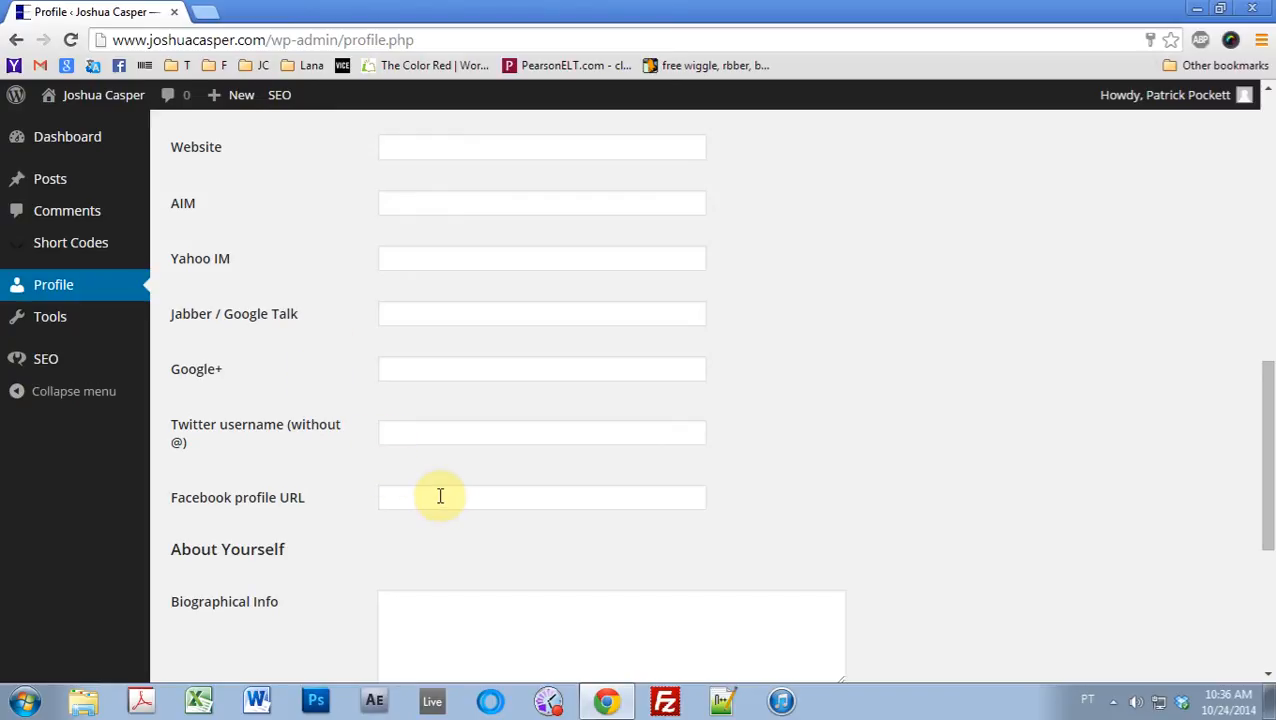
mouse_move(432, 488)
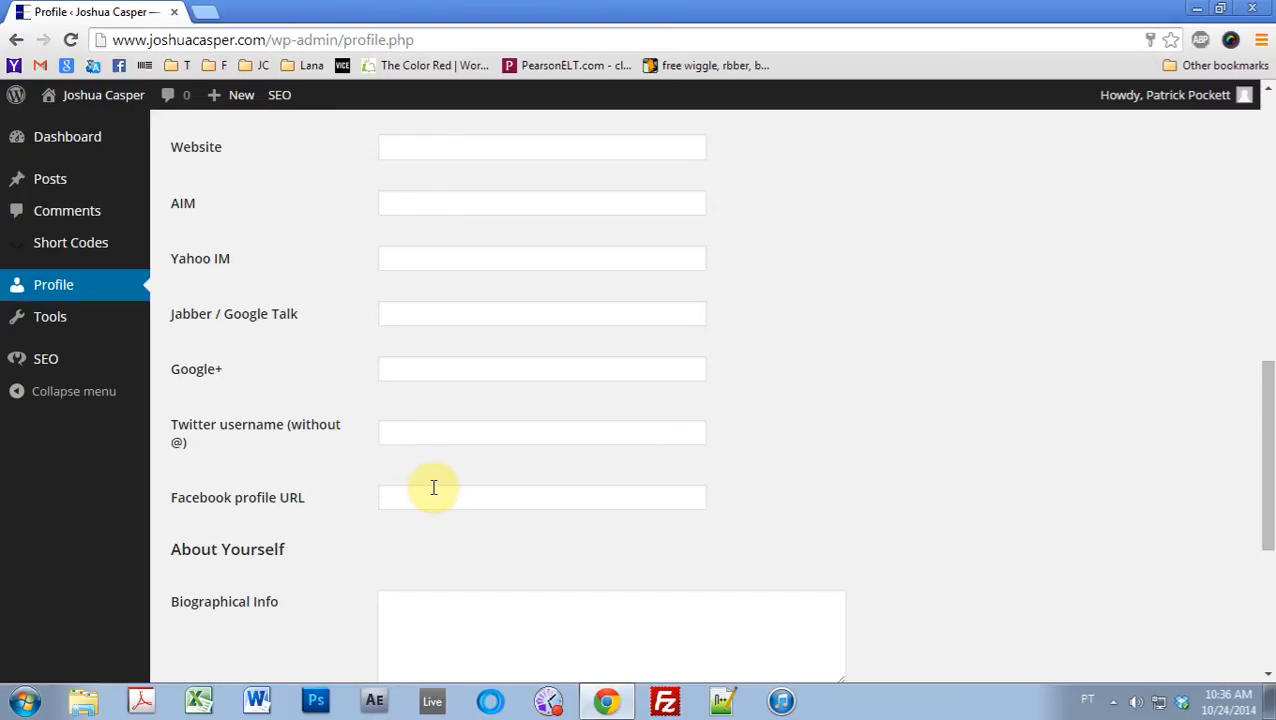
scroll("down", 3)
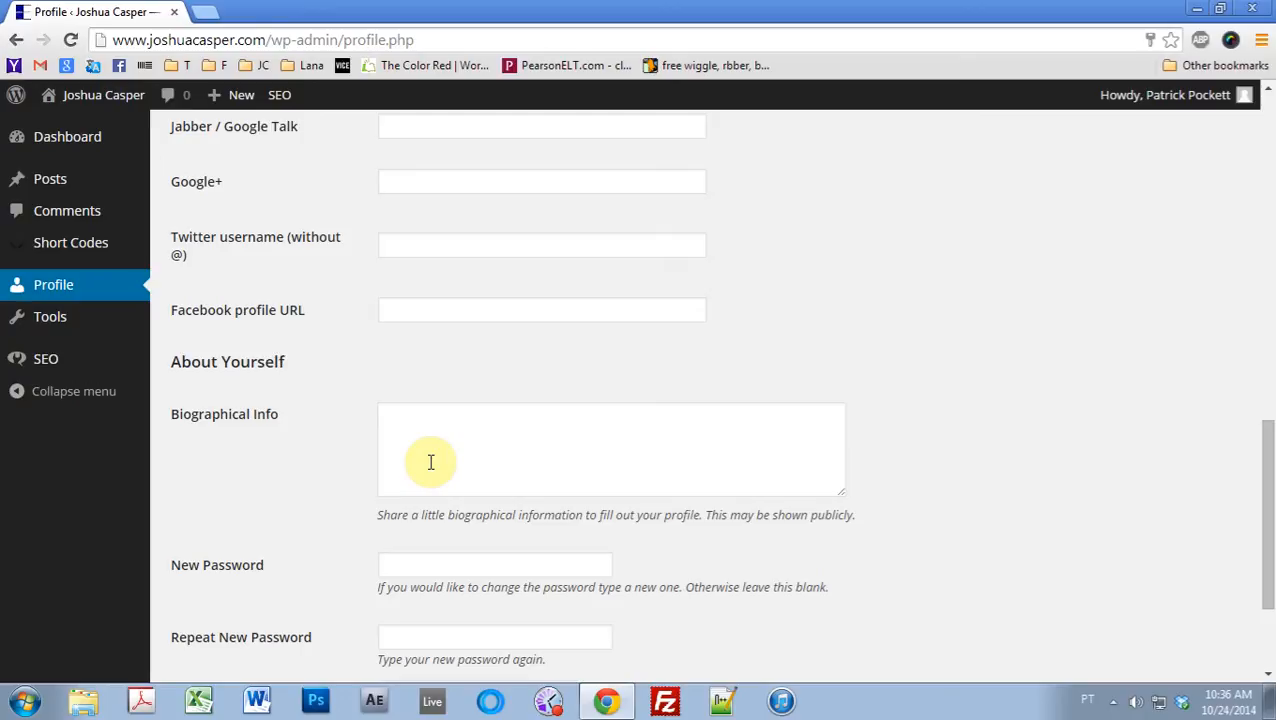
scroll("down", 3)
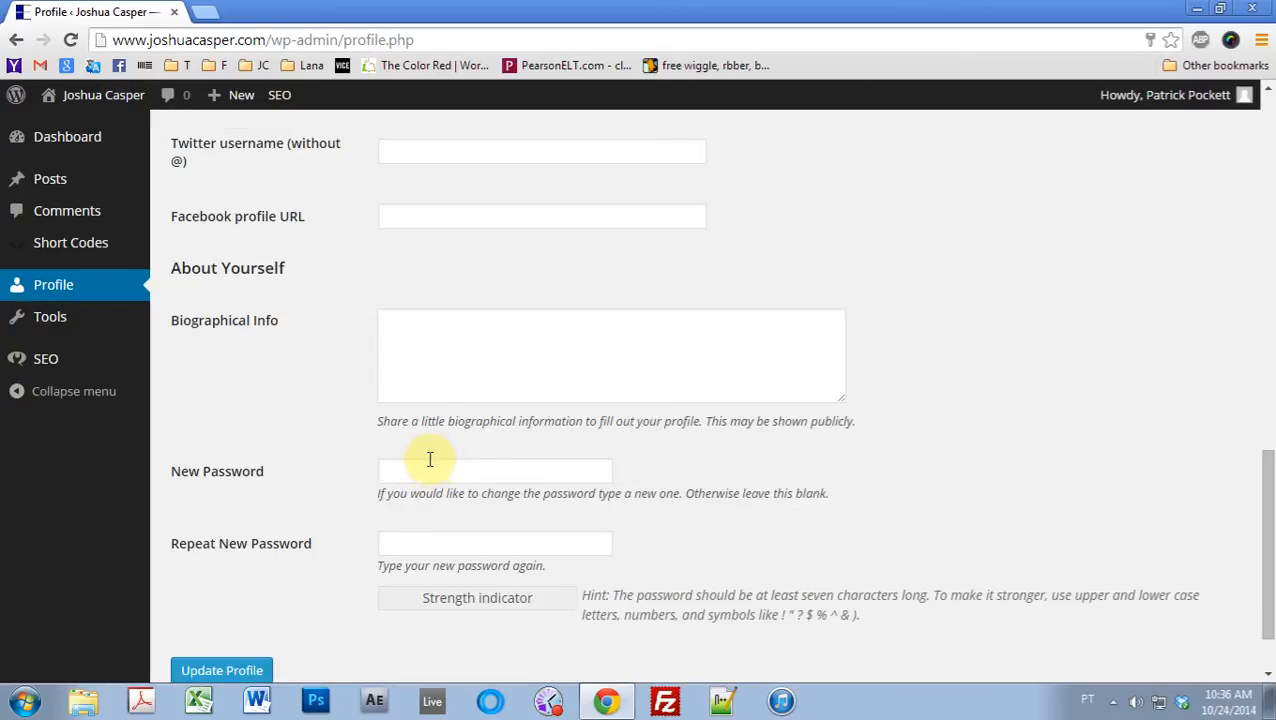
mouse_move(412, 492)
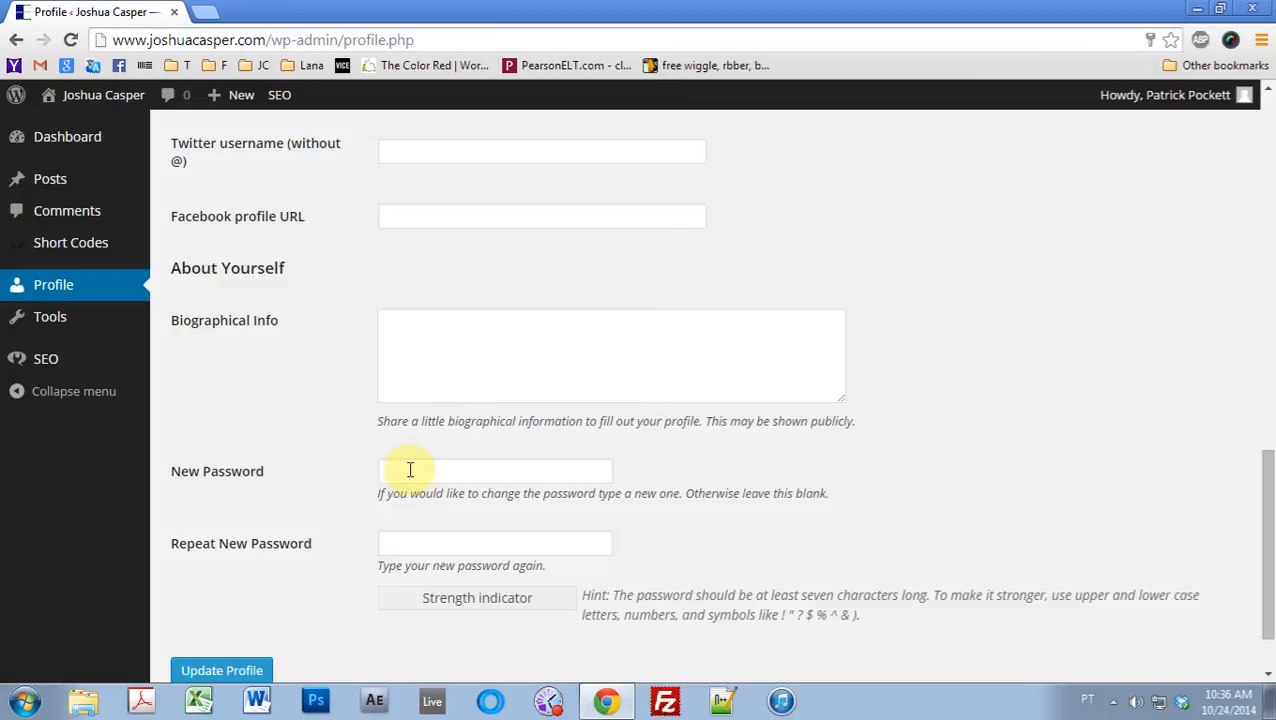
mouse_move(410, 488)
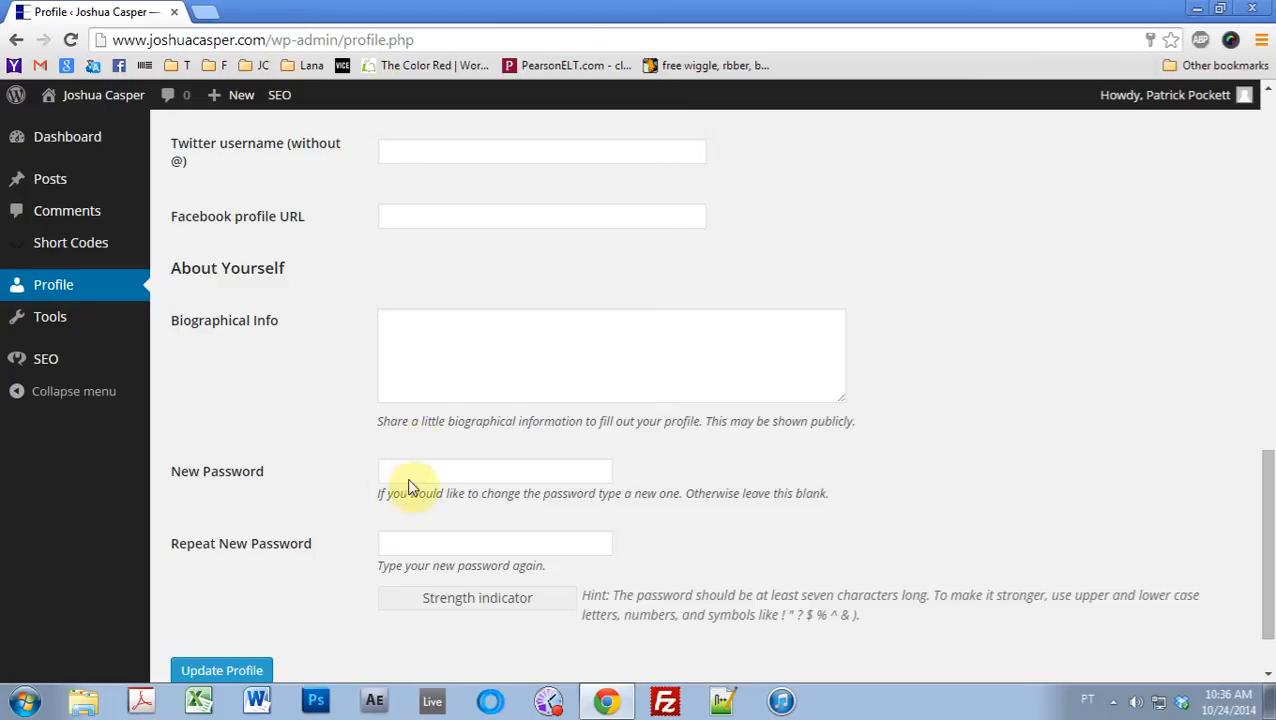
mouse_move(362, 684)
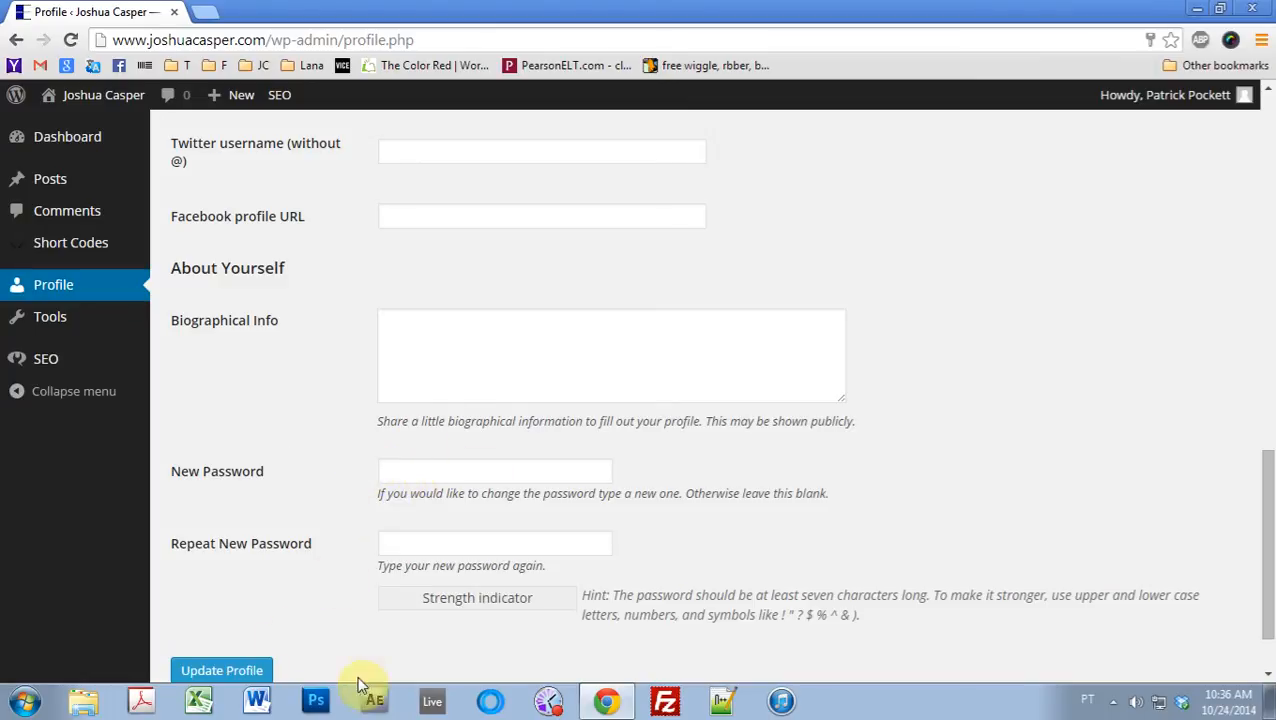
mouse_move(338, 236)
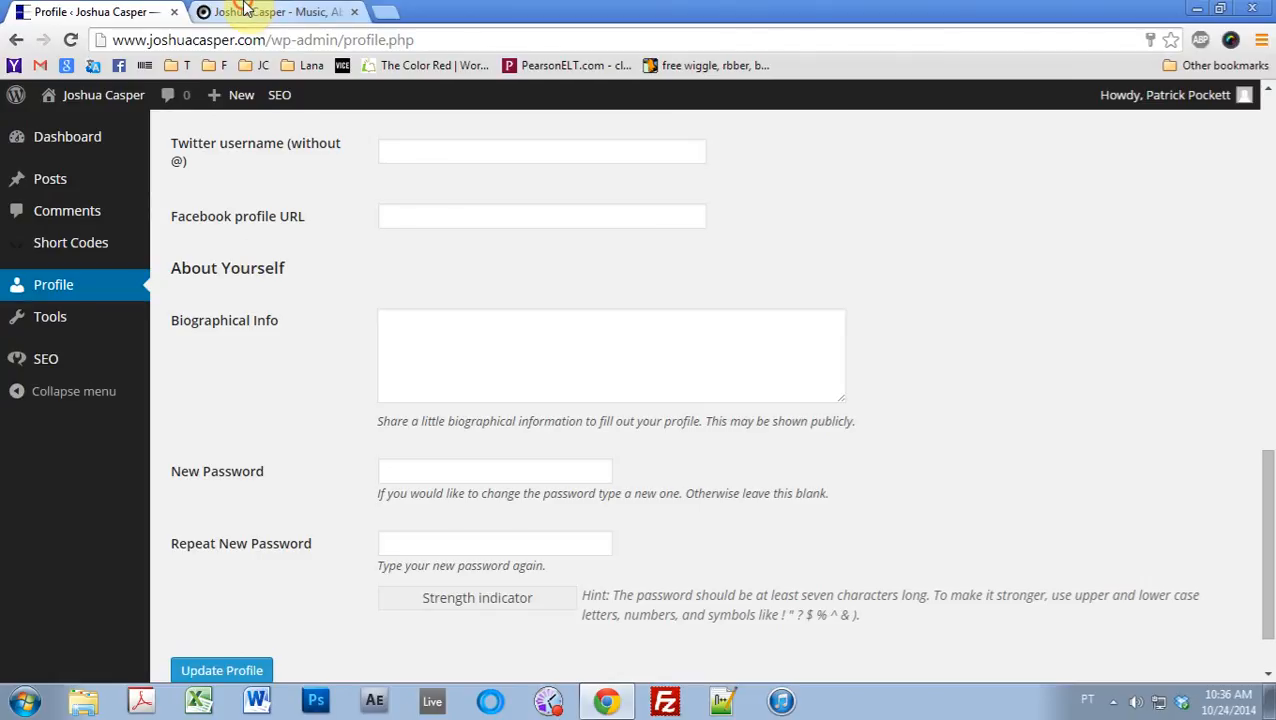
View the Free Mastering Software post in the site tab and highlight the author bio sentence.
left_click(276, 12)
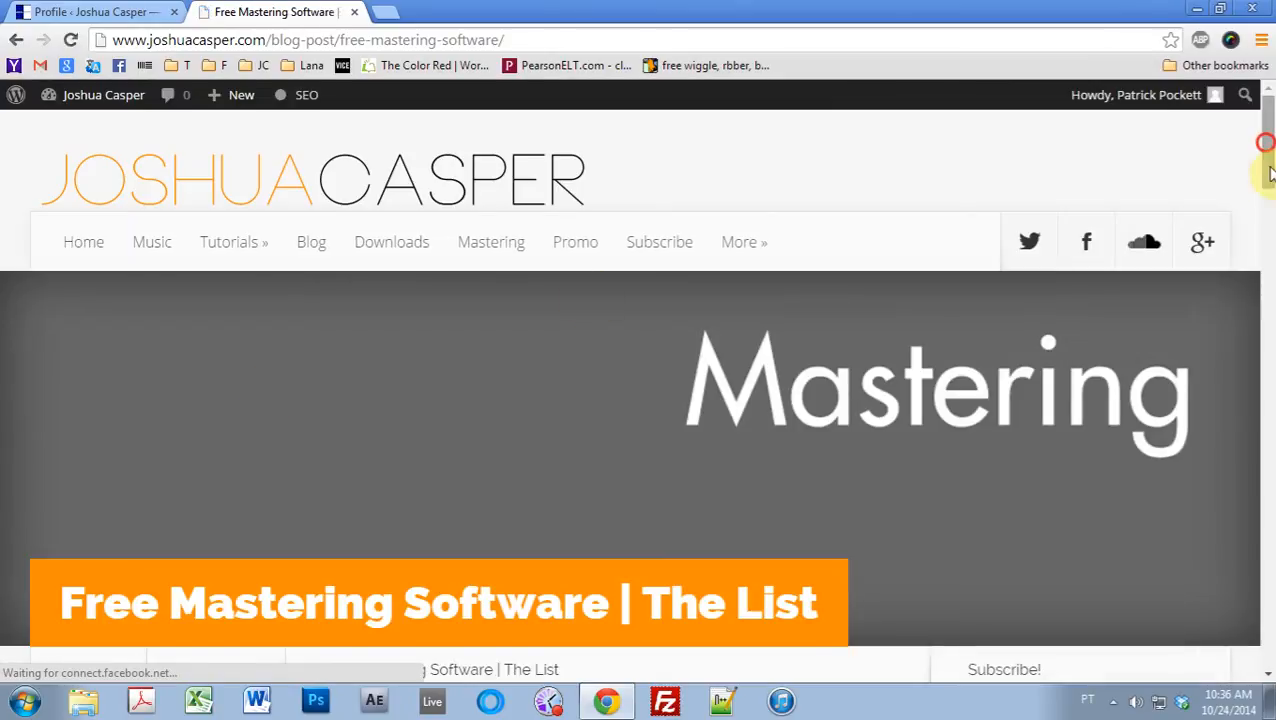
scroll("down", 3)
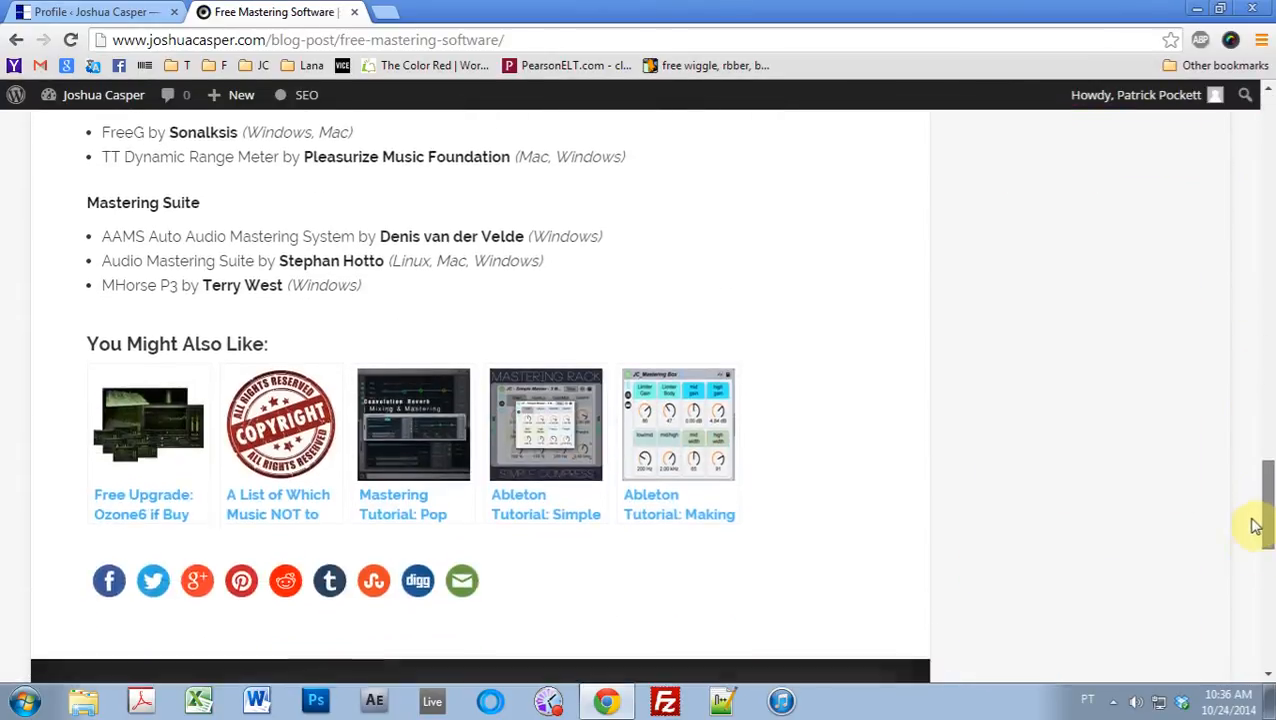
scroll("down", 3)
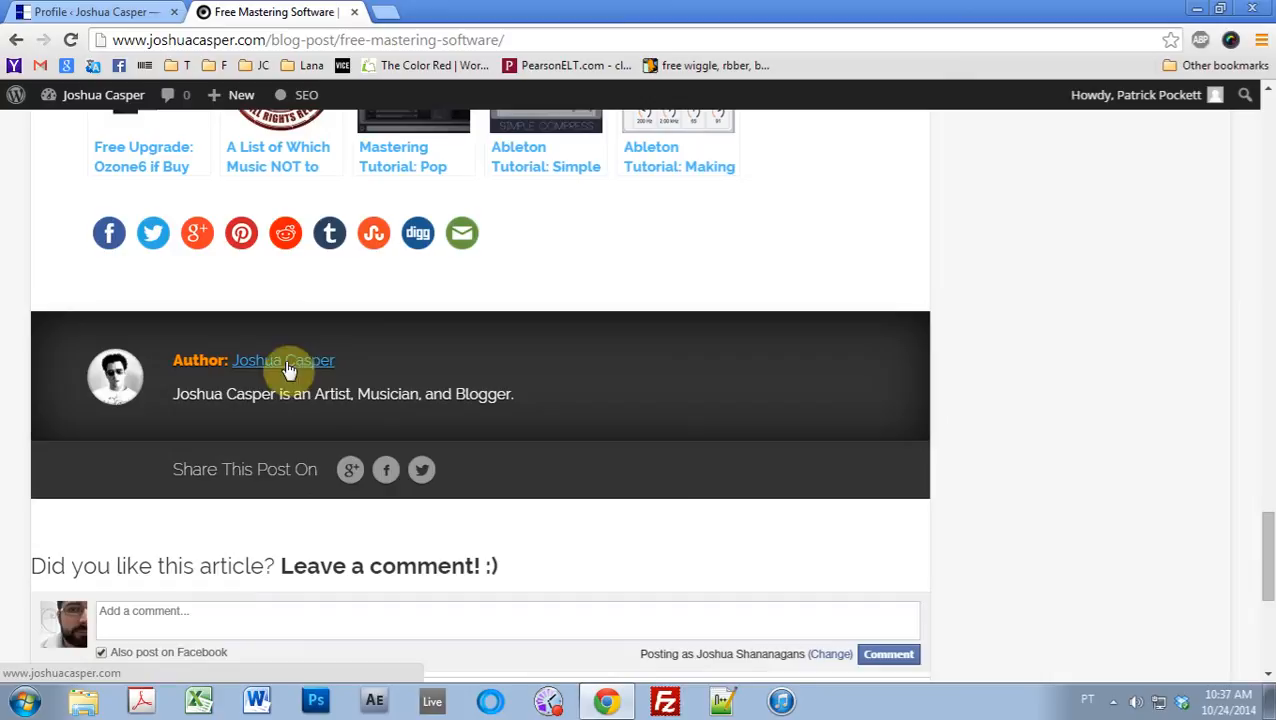
mouse_move(320, 378)
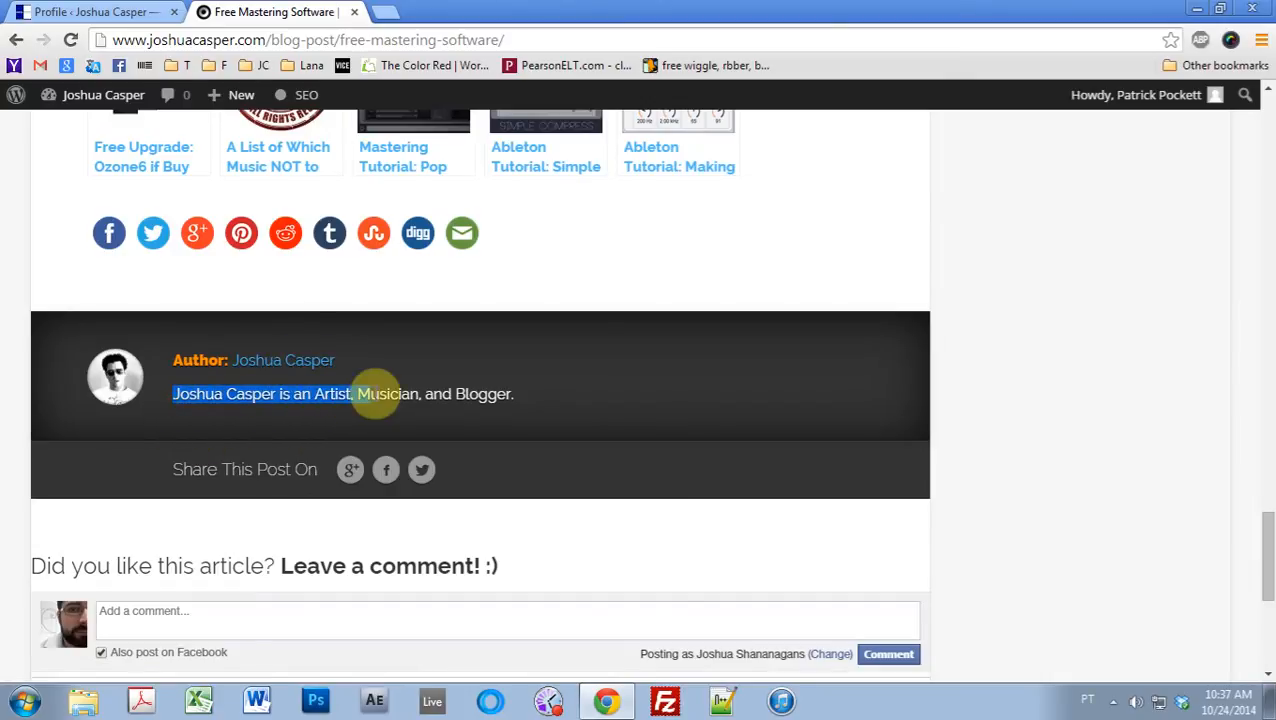
left_click_drag(376, 392, 512, 392)
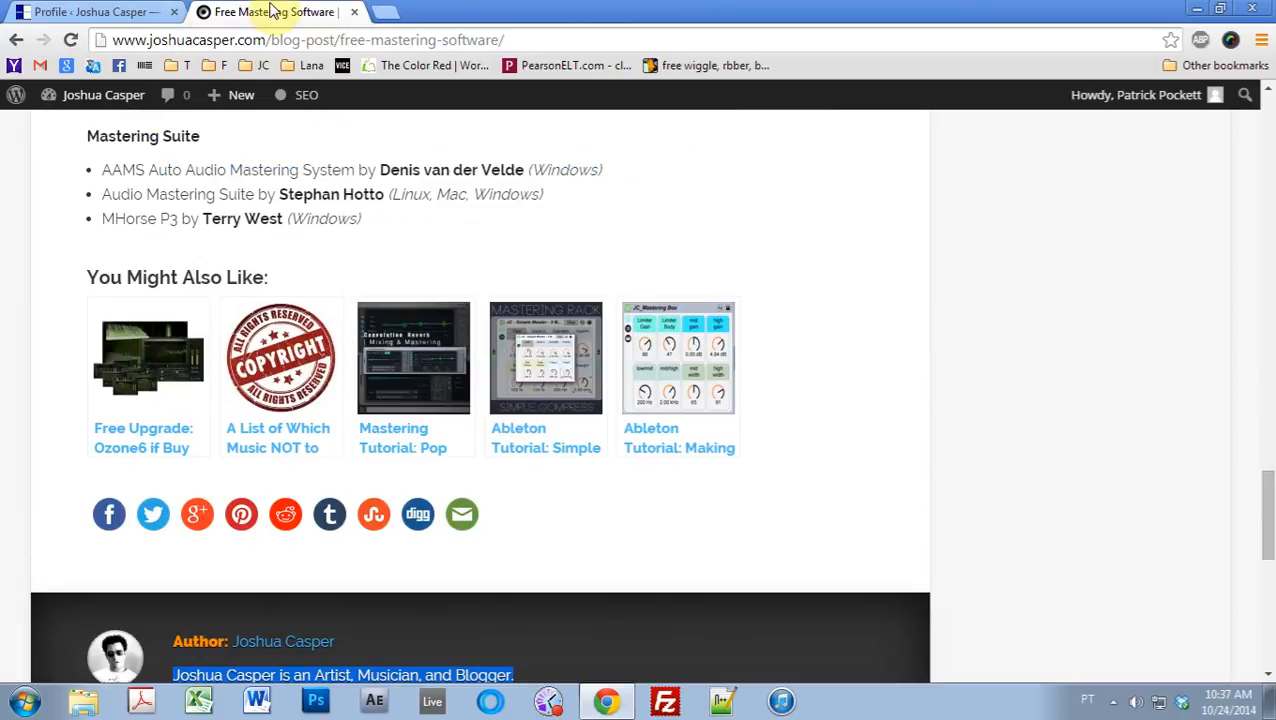
mouse_move(640, 272)
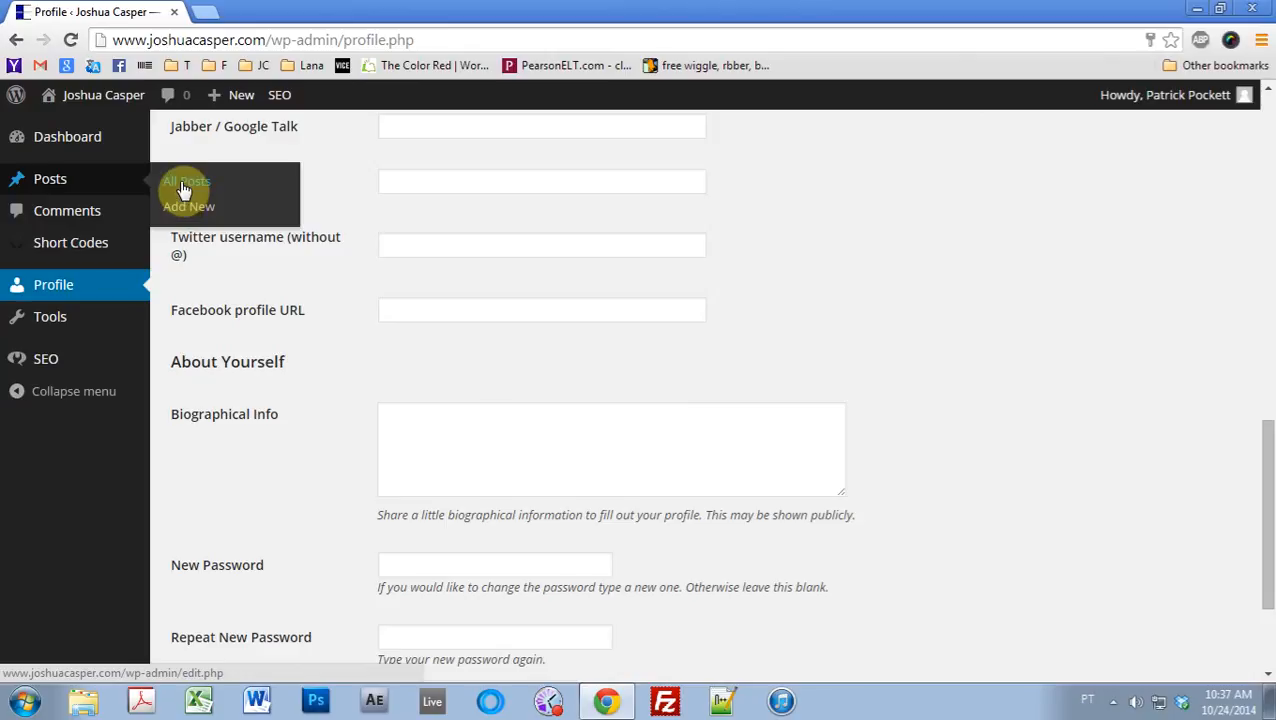
Start a new post titled 'Test' with the first line 'BLAH BALH'.
left_click(188, 206)
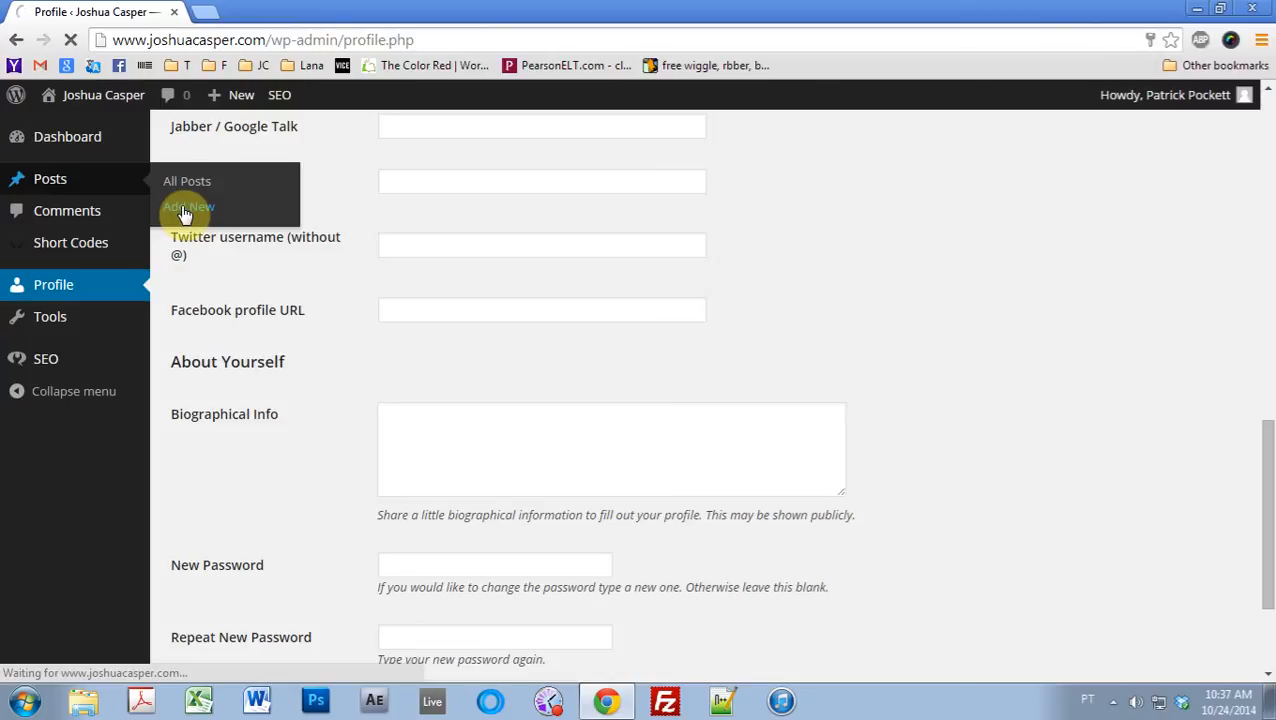
left_click(188, 206)
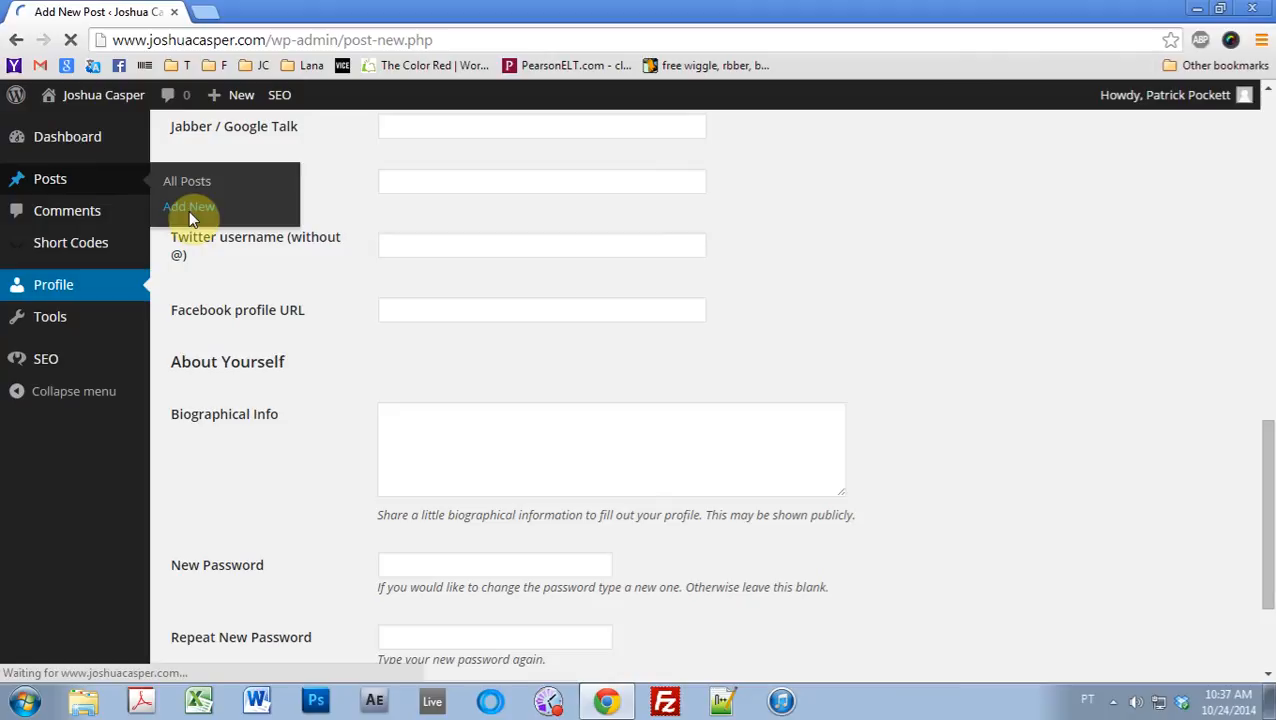
left_click(188, 206)
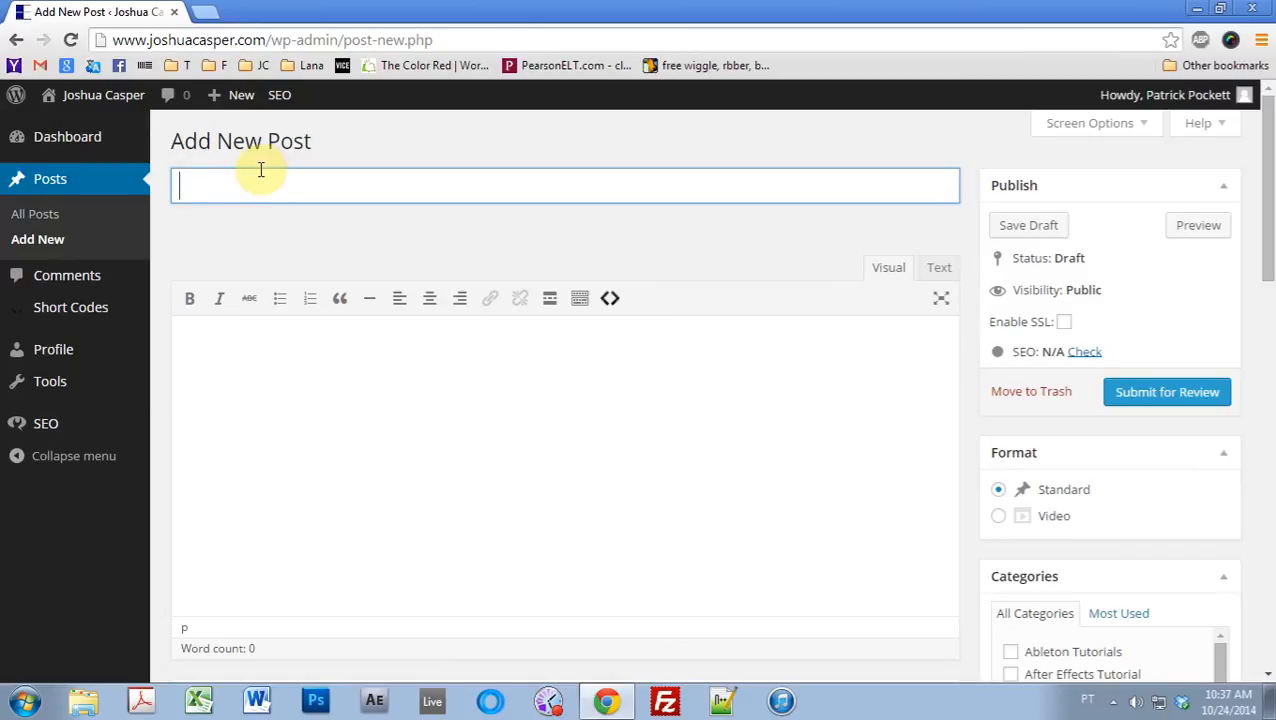
type("Test")
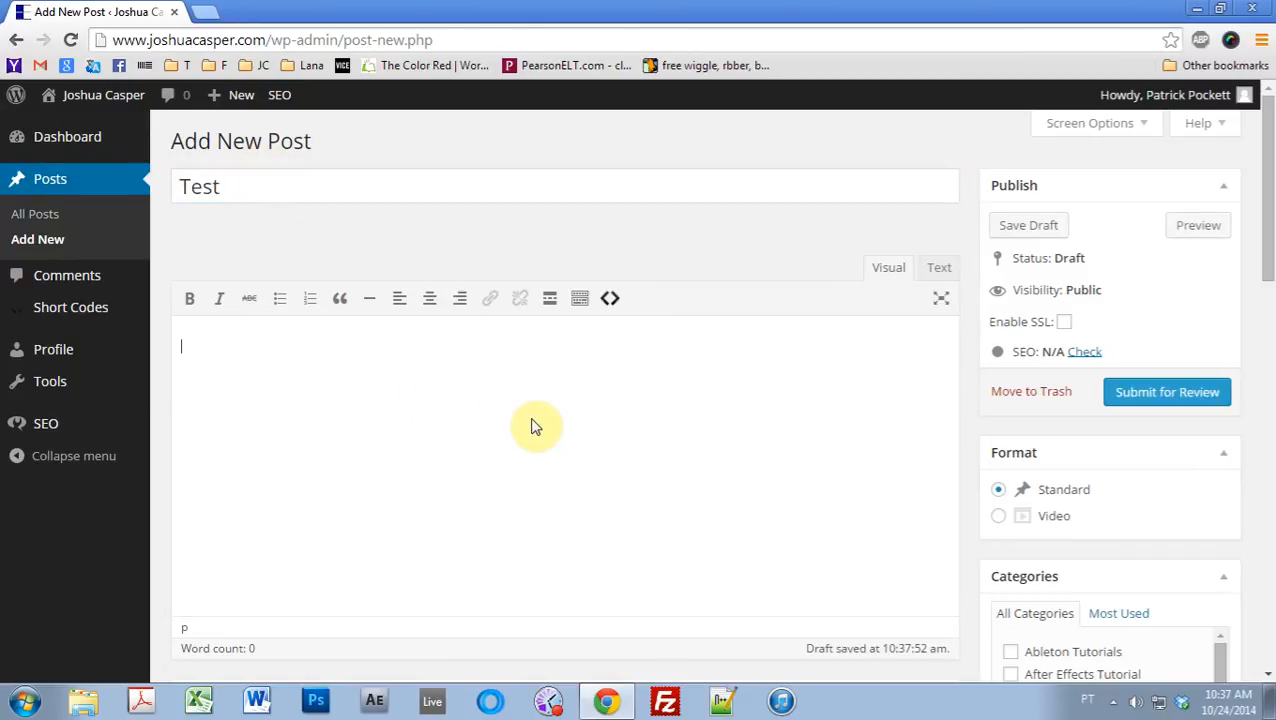
type("BL")
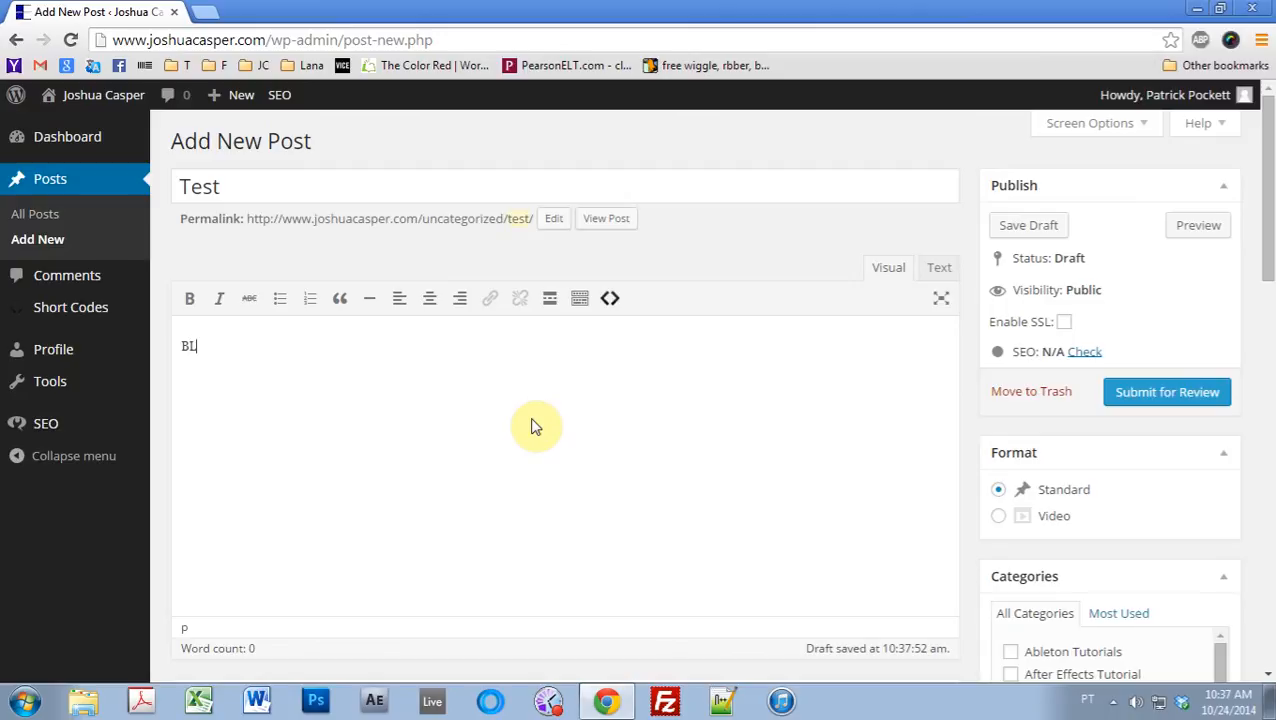
type("AH BALH")
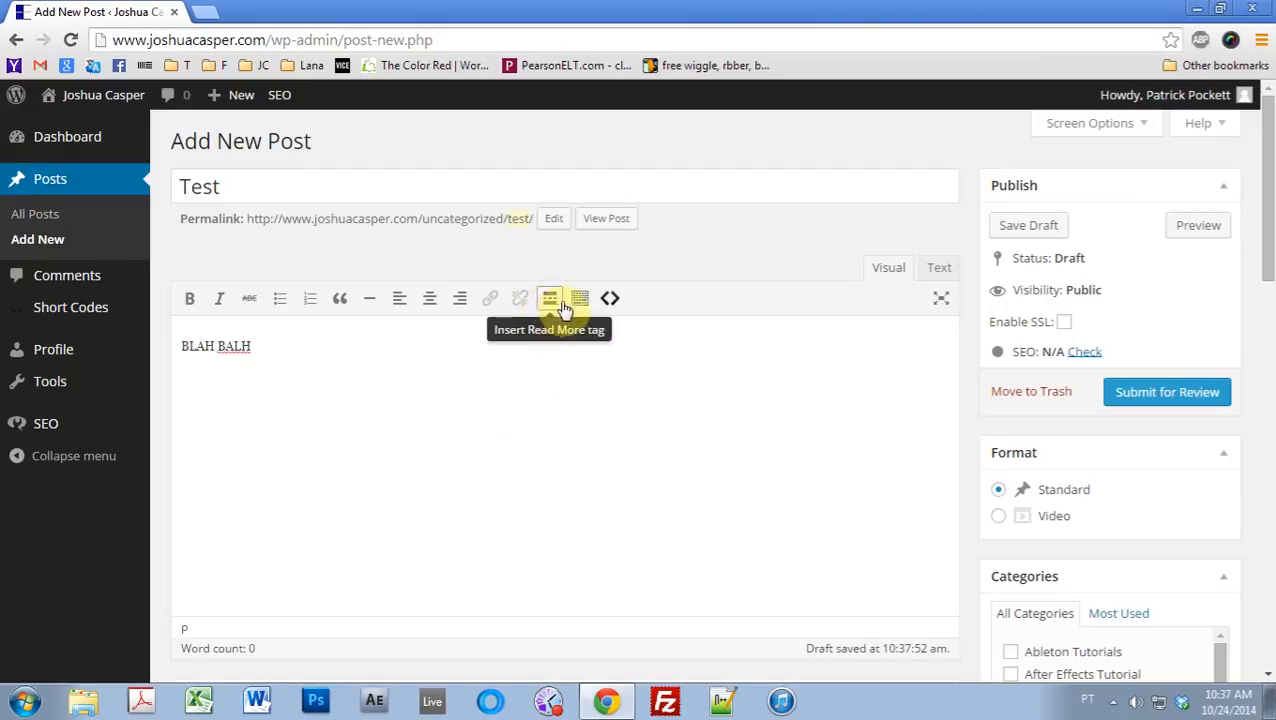
Make 'BLAH BALH' a Heading 2 and add body text 'ldfmlakmndfams df'.
left_click(580, 298)
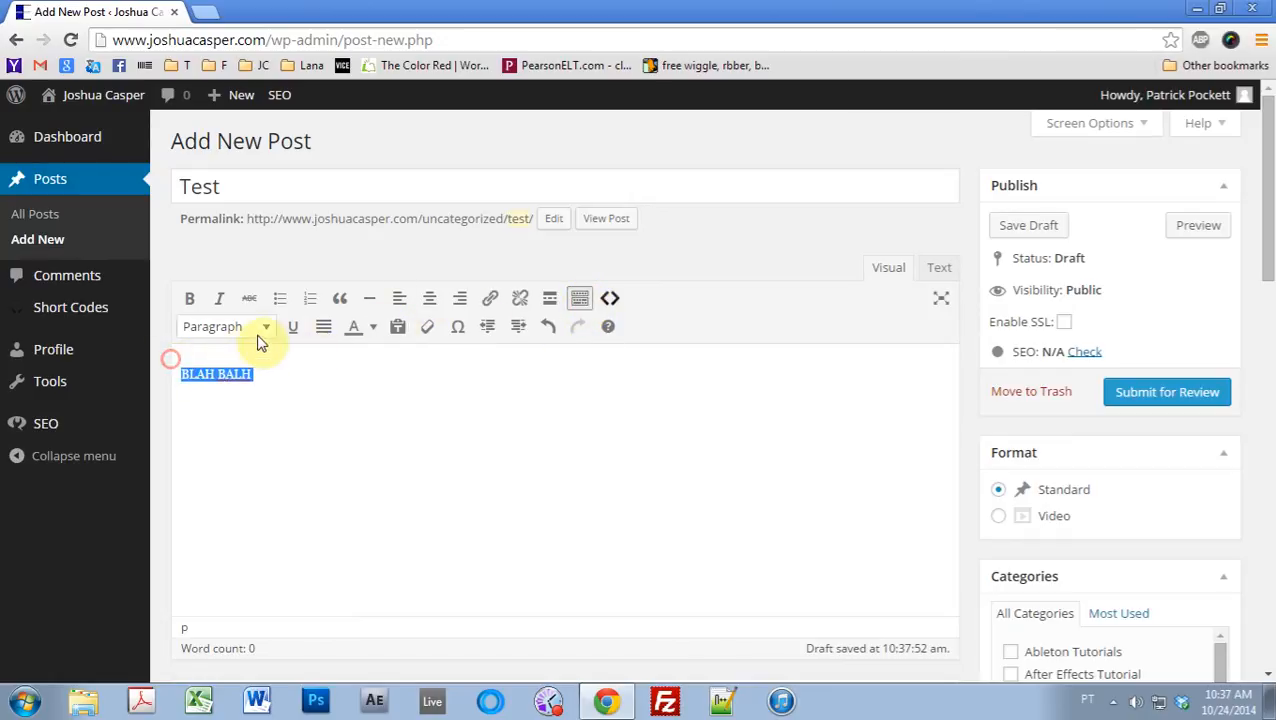
left_click(224, 326)
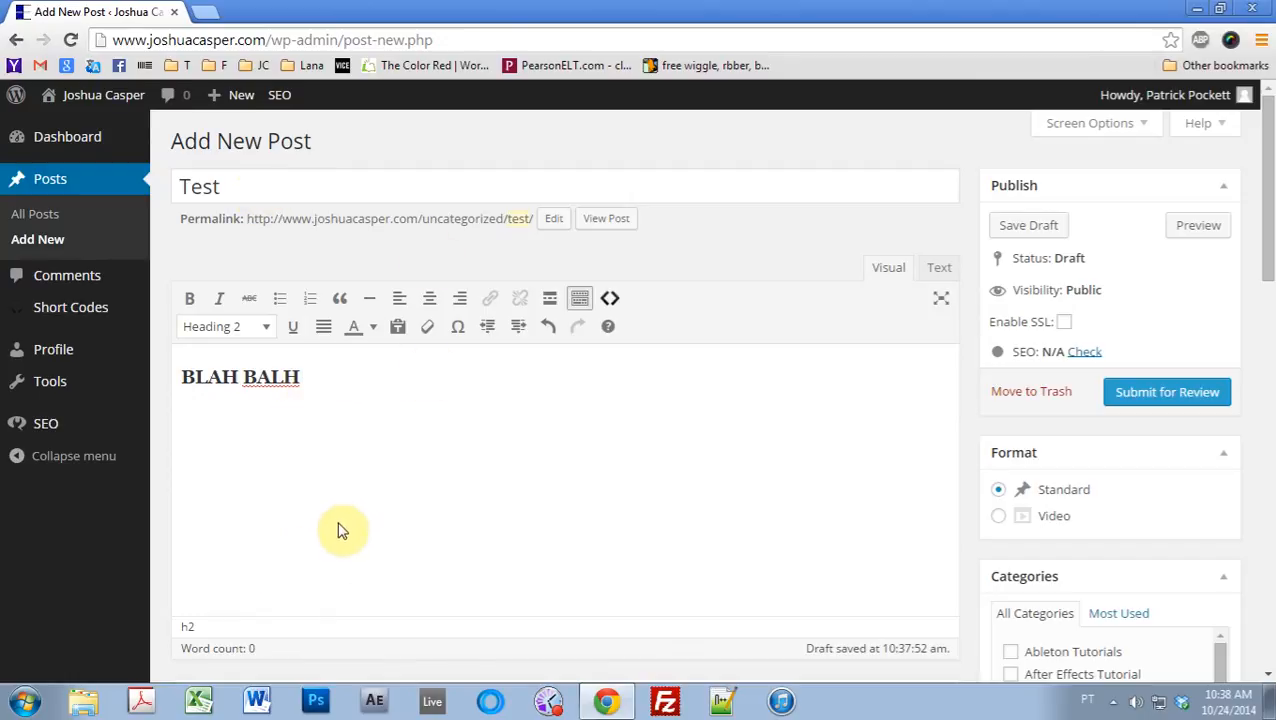
scroll("down", 3)
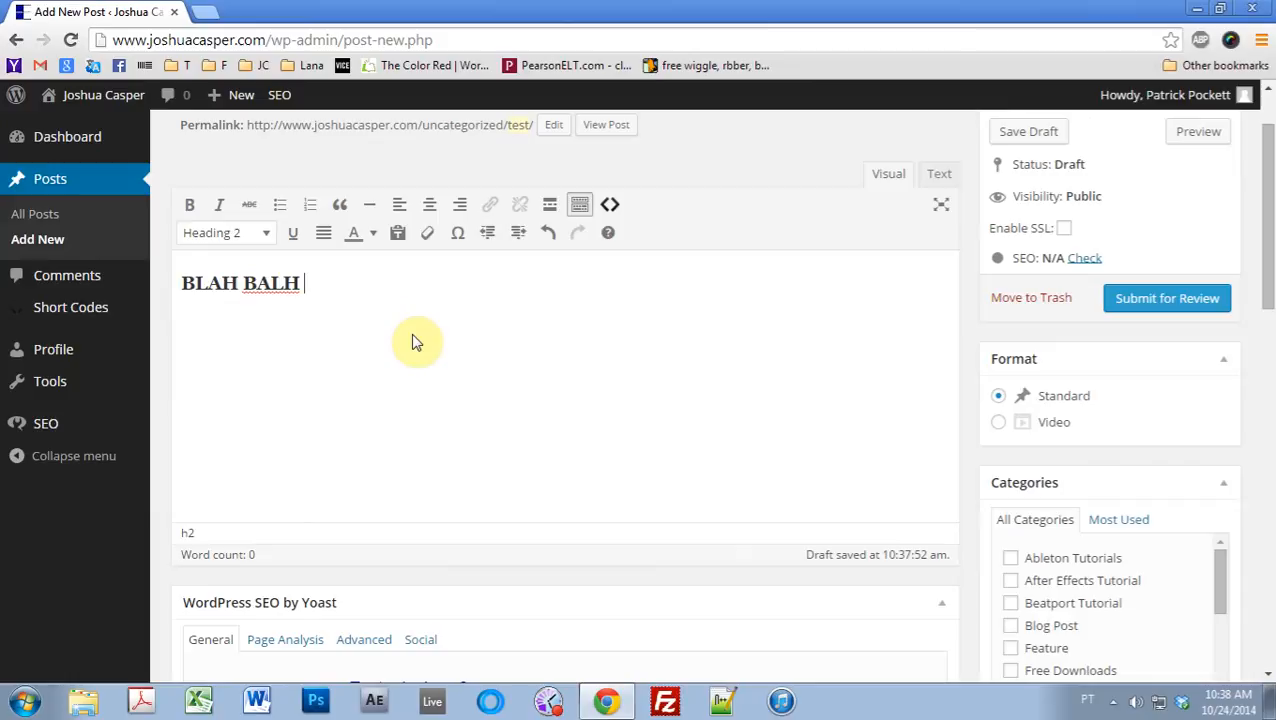
type("ldfmlakmndfams df")
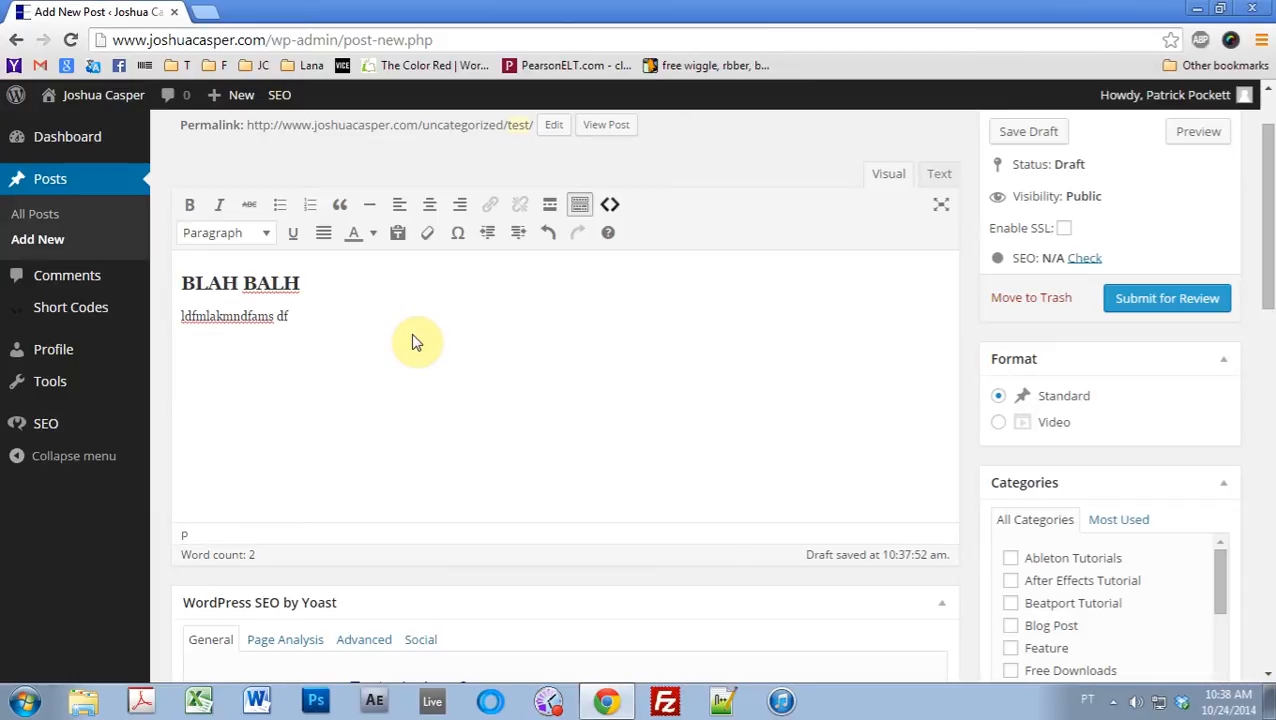
scroll("down", 3)
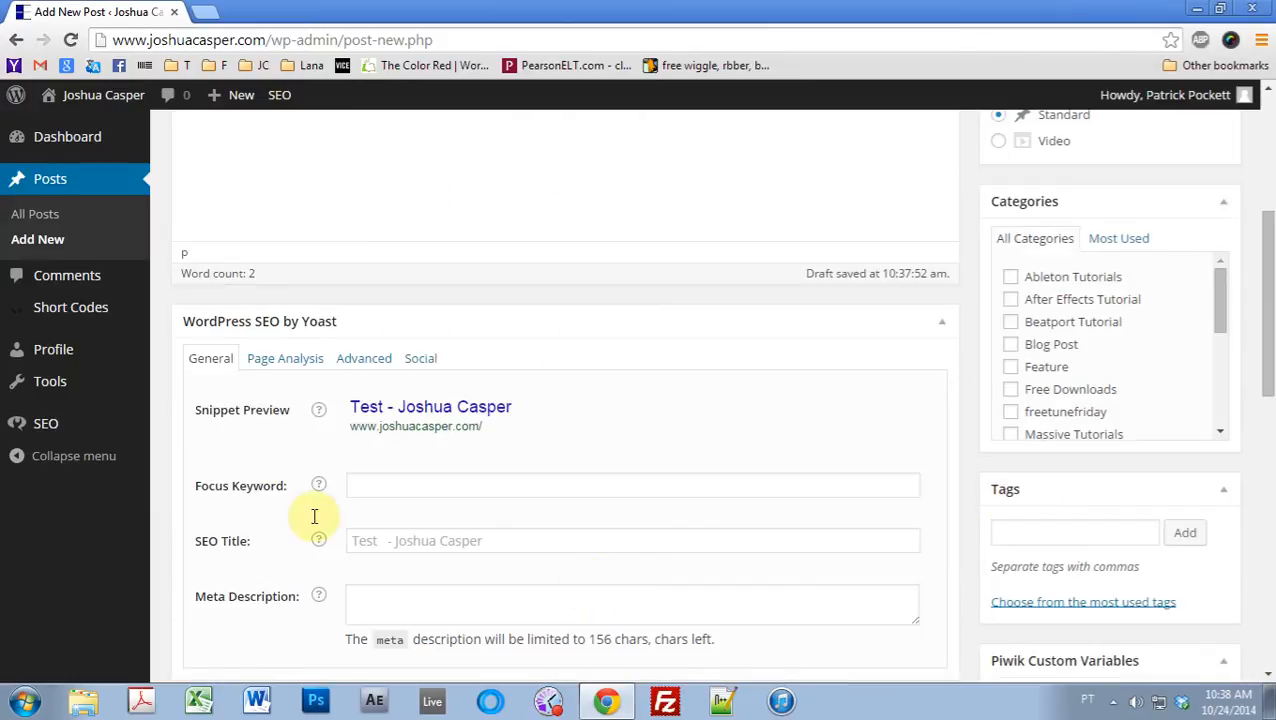
mouse_move(390, 512)
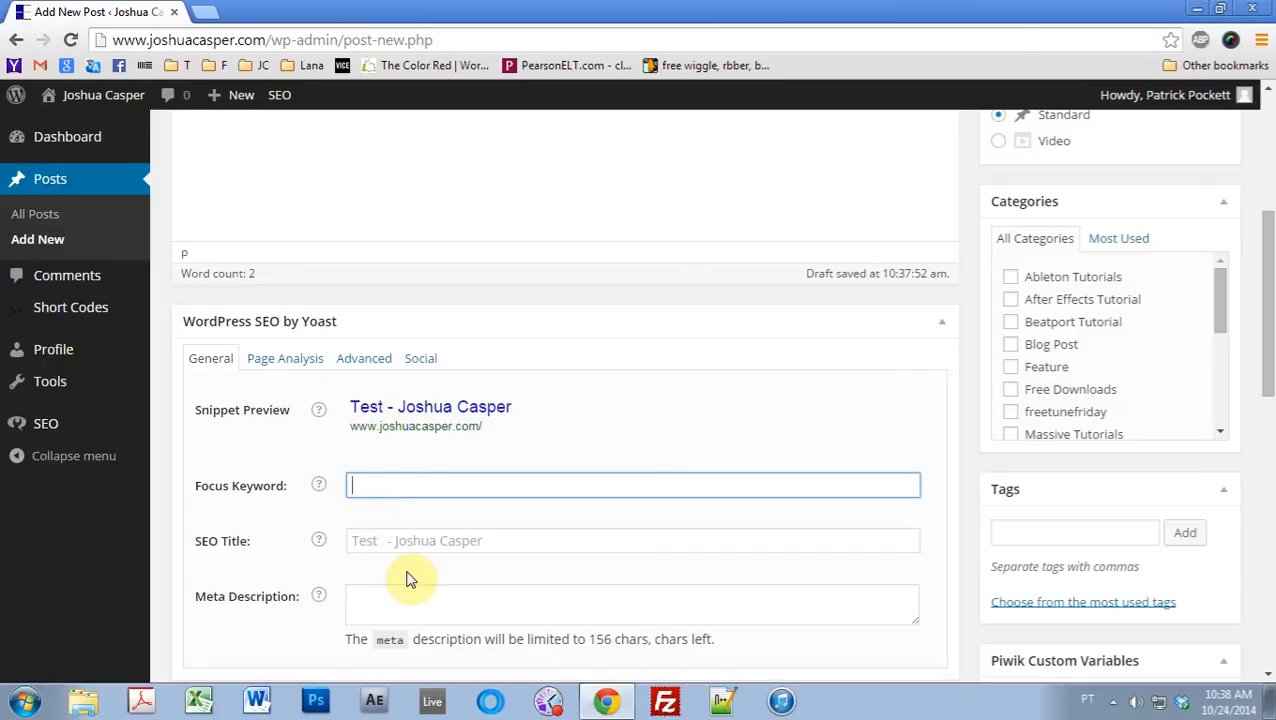
type("test")
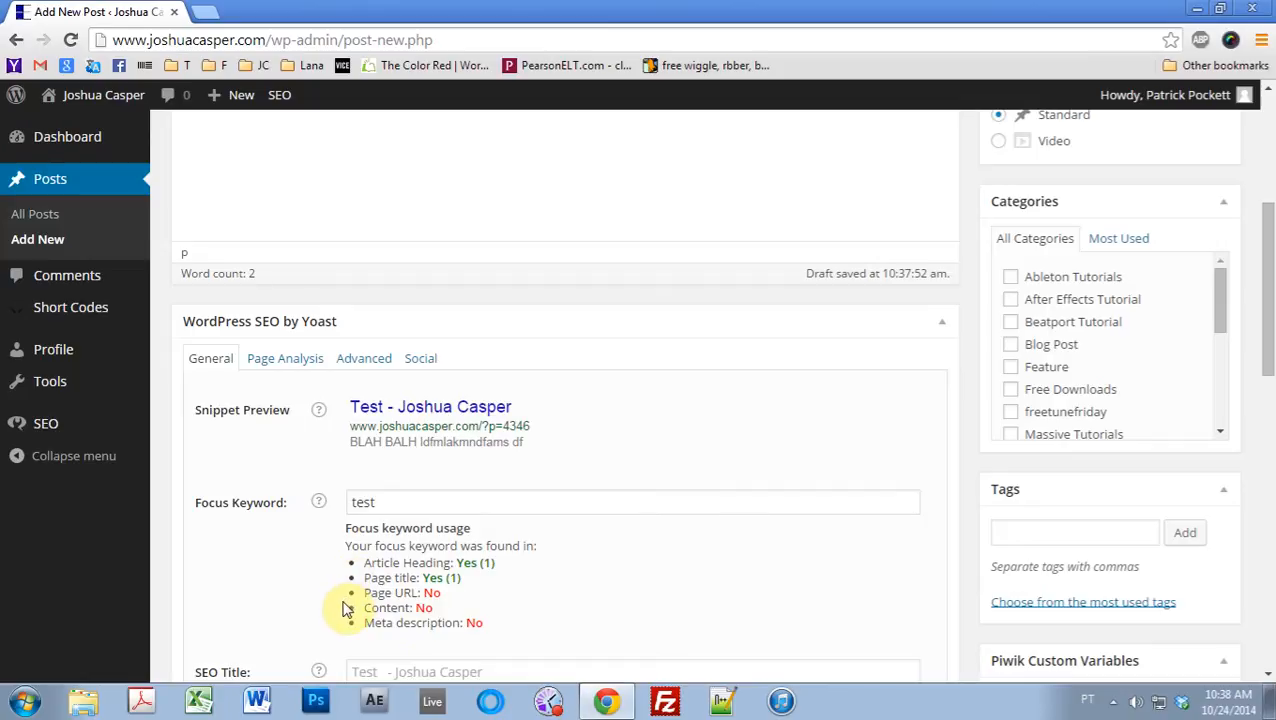
mouse_move(480, 556)
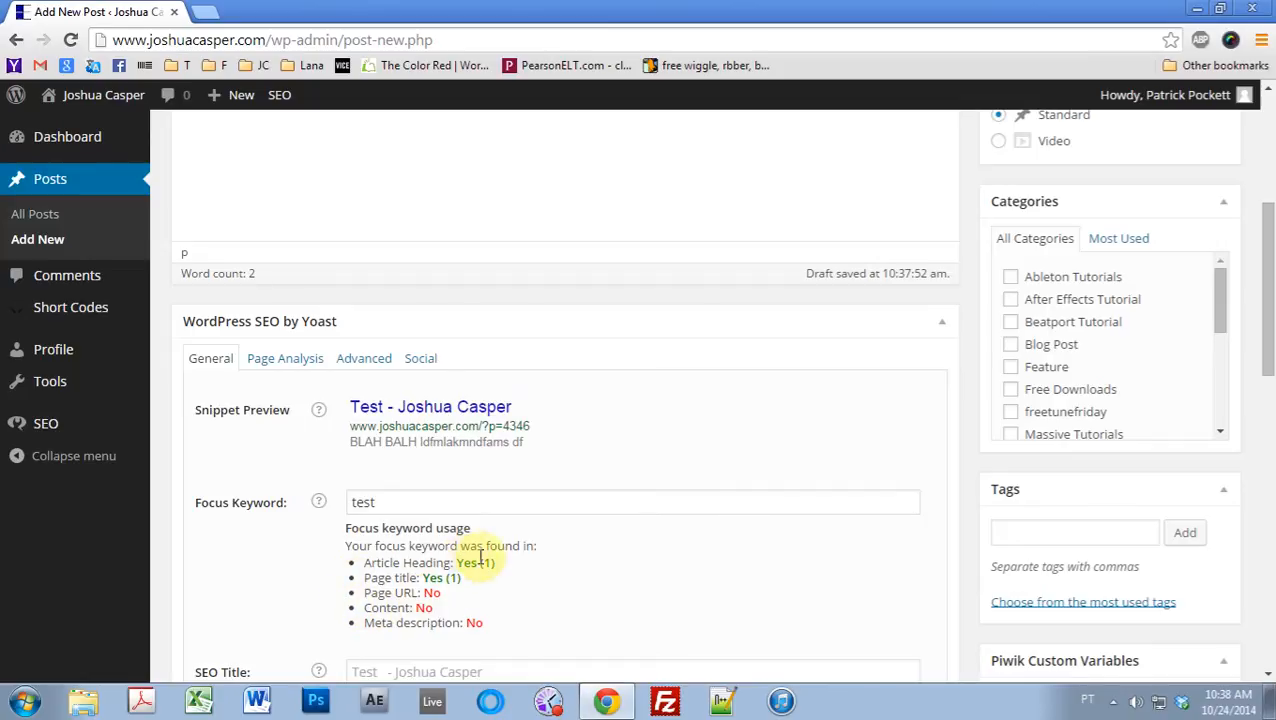
mouse_move(520, 618)
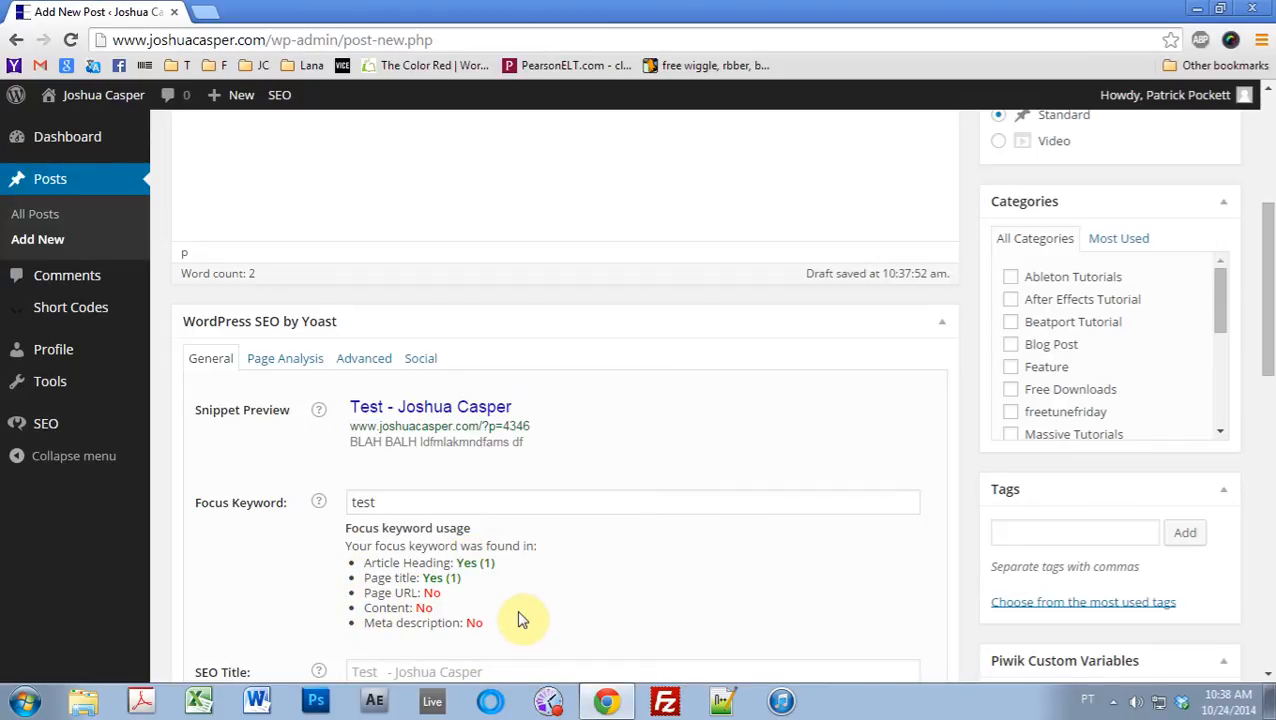
mouse_move(916, 476)
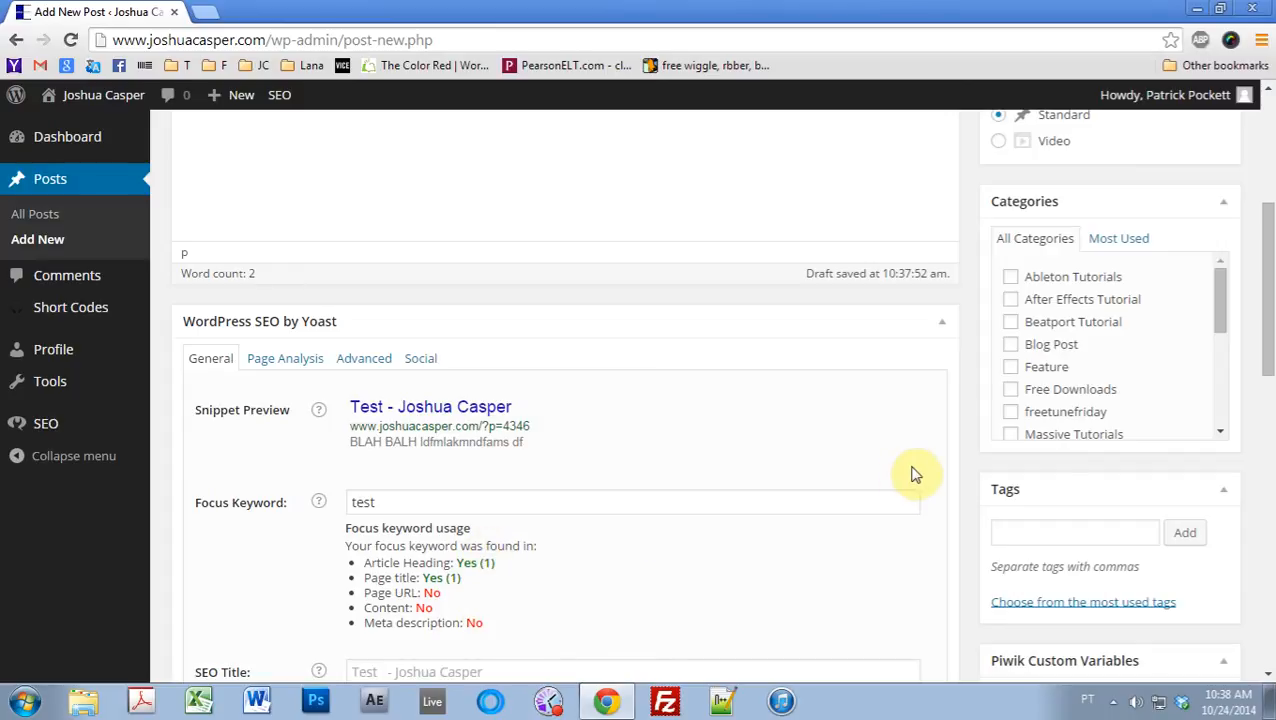
scroll("down", 3)
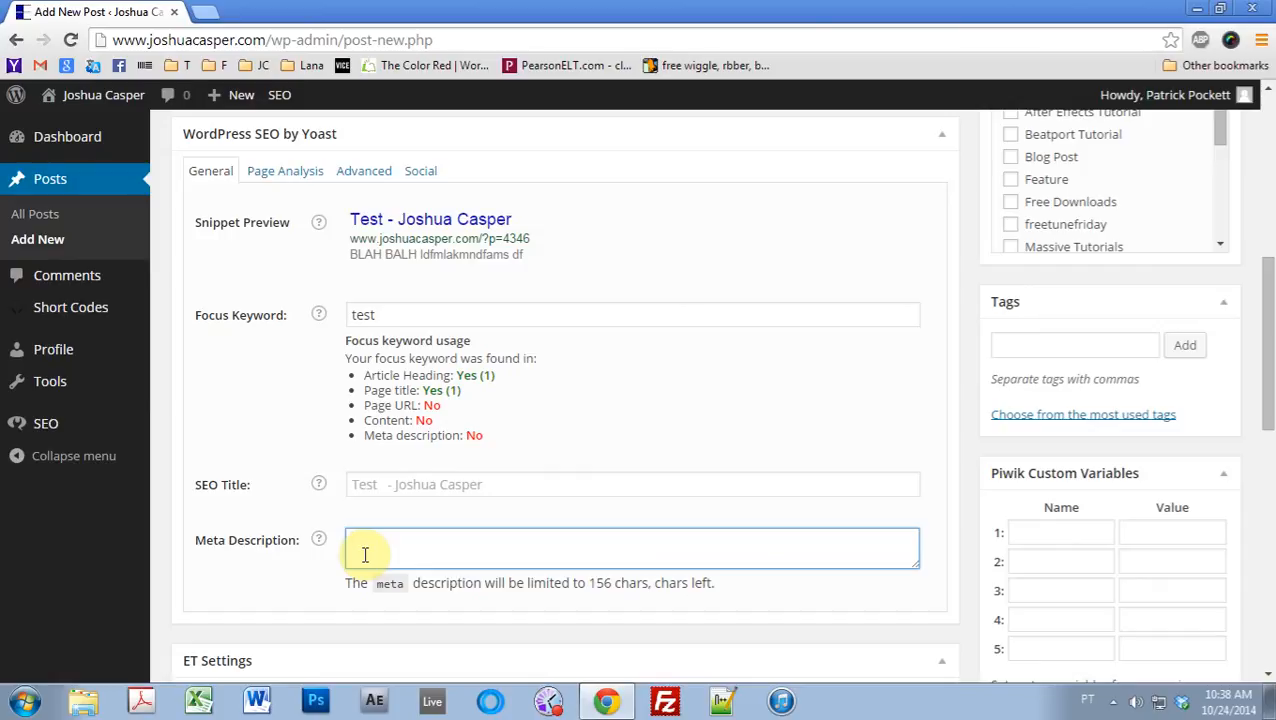
mouse_move(400, 540)
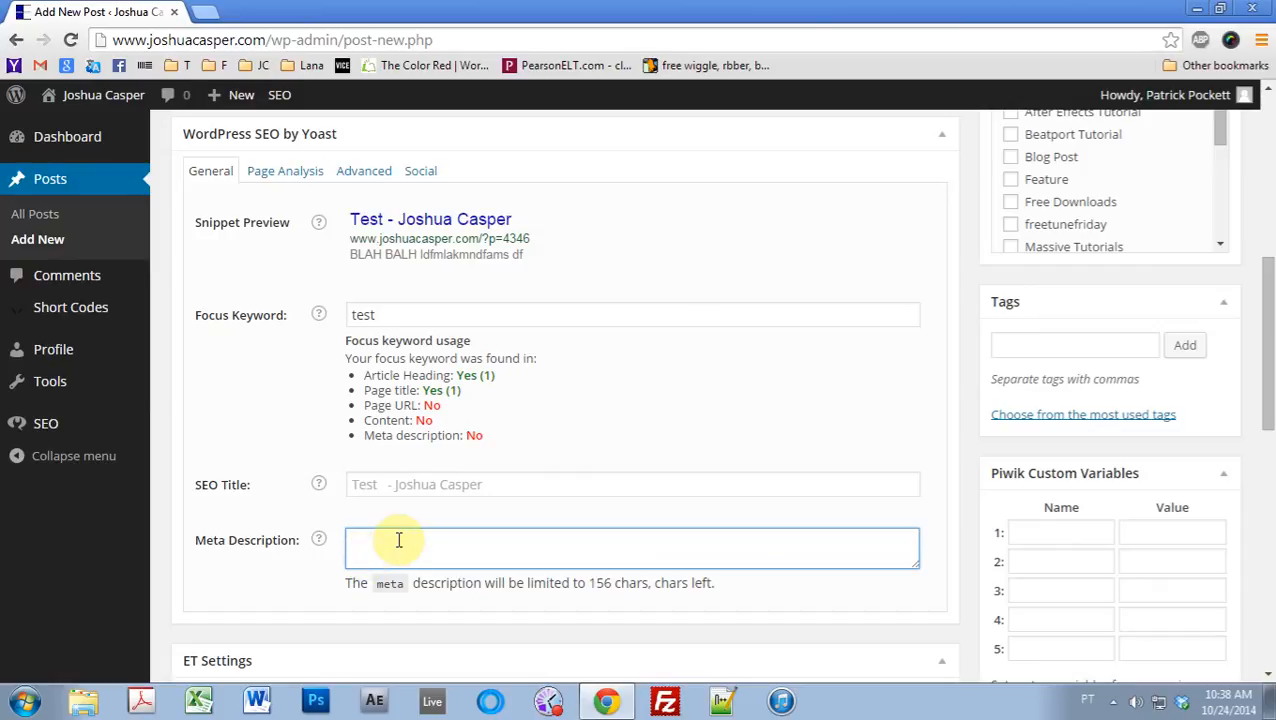
Enter the Yoast meta description 'This is a test page for the contributor tutorial.'.
scroll("down", 3)
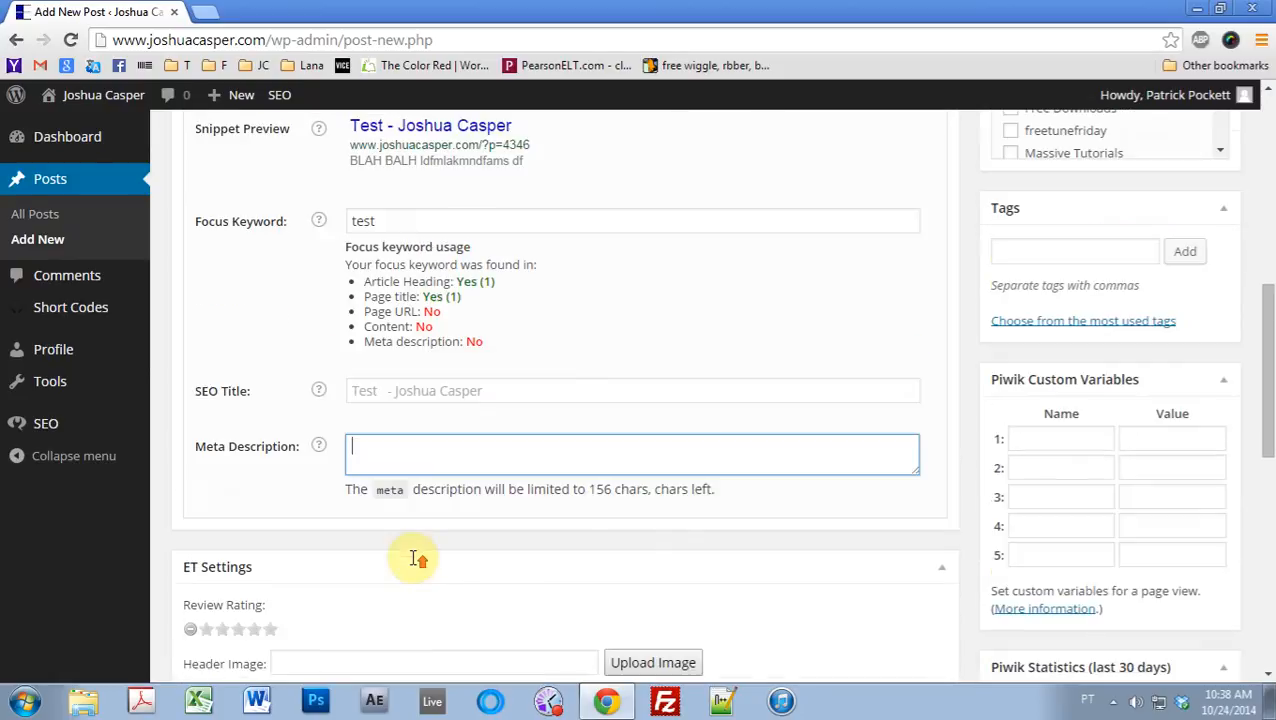
type("This is a test page for the")
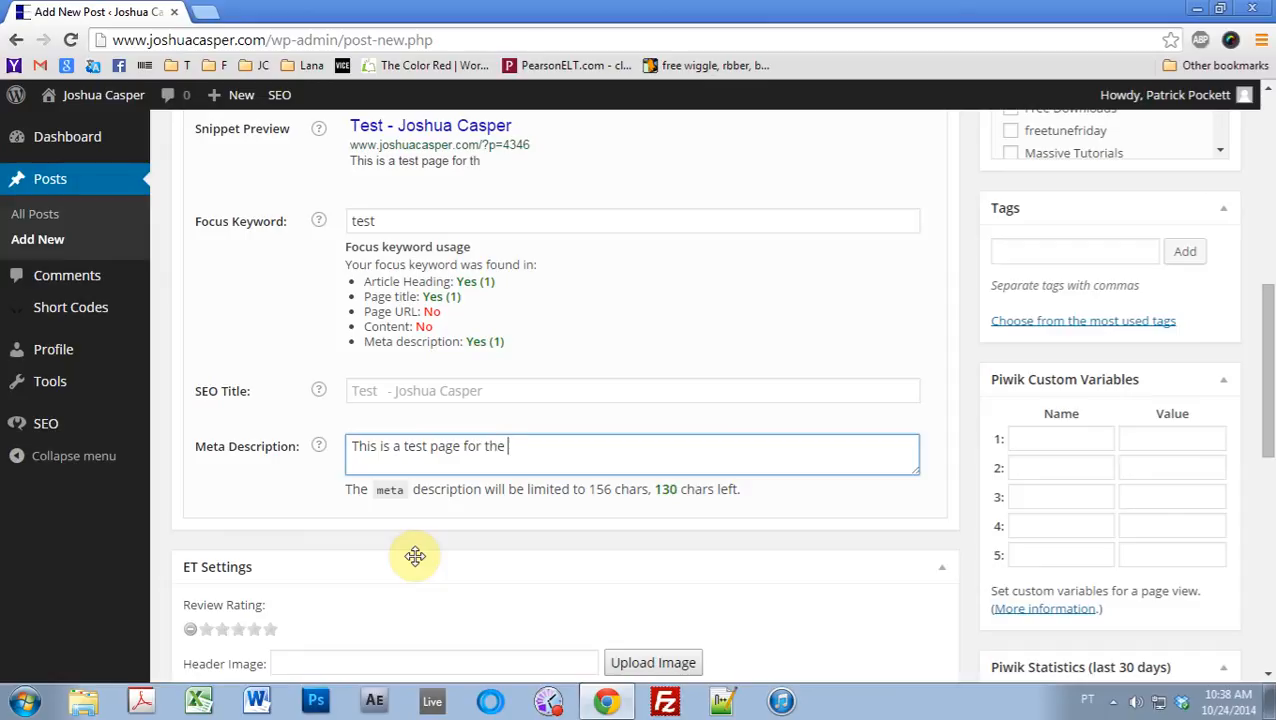
type("contributor tu")
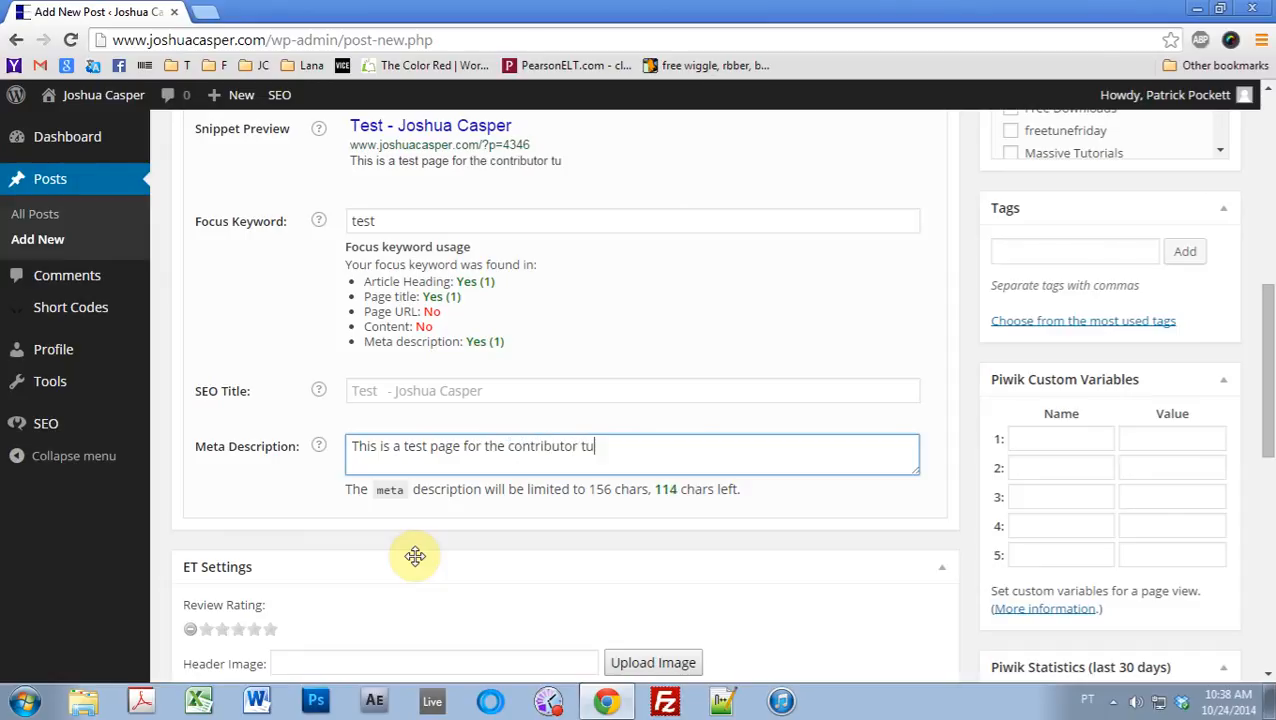
type("torial.")
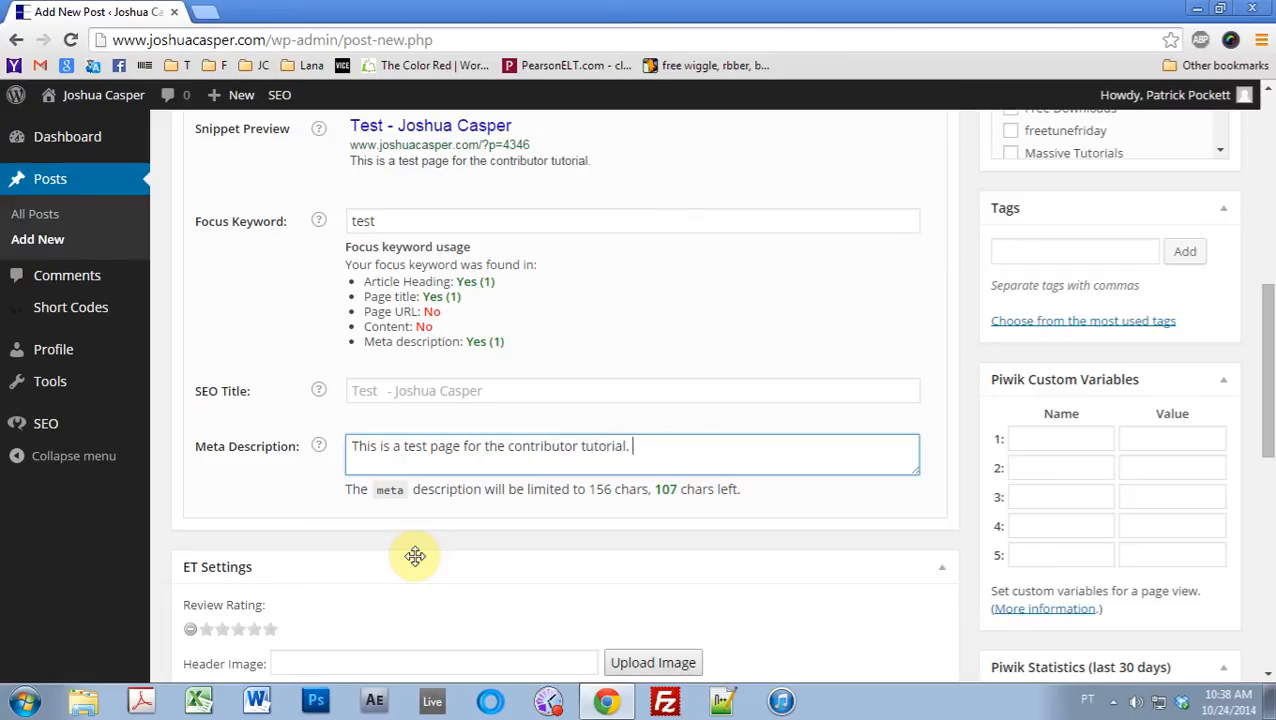
mouse_move(664, 508)
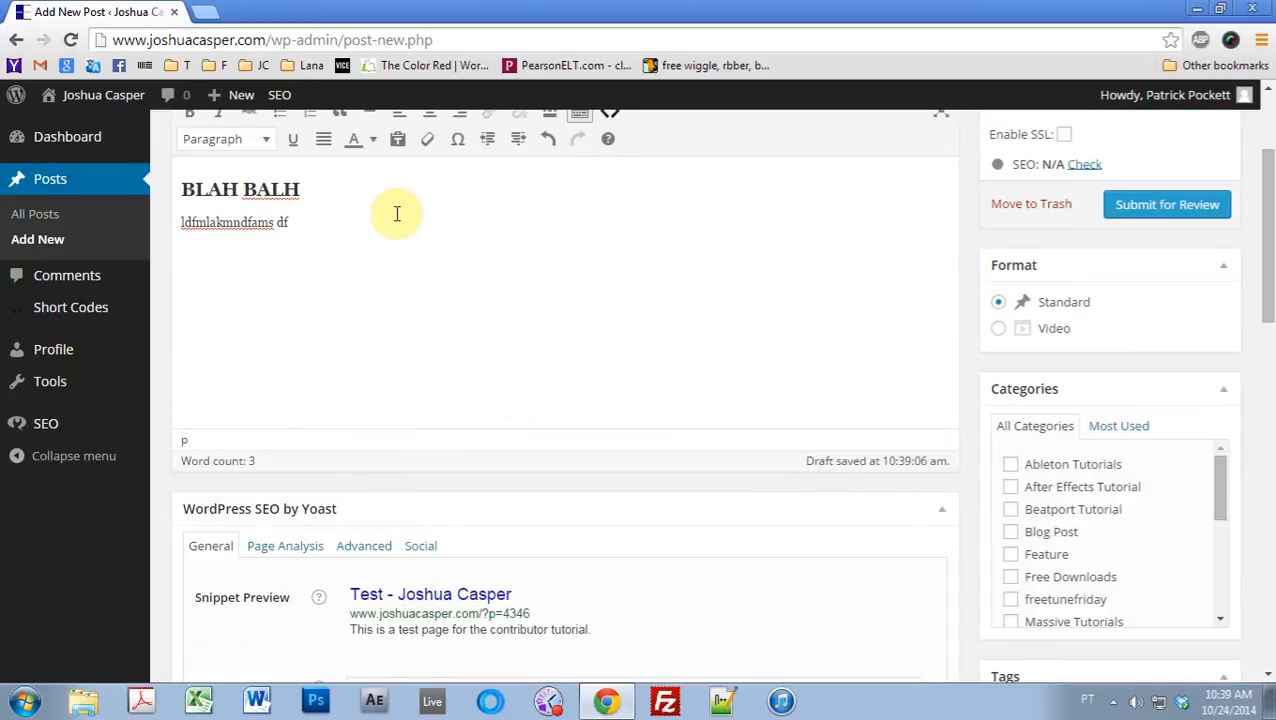
mouse_move(268, 388)
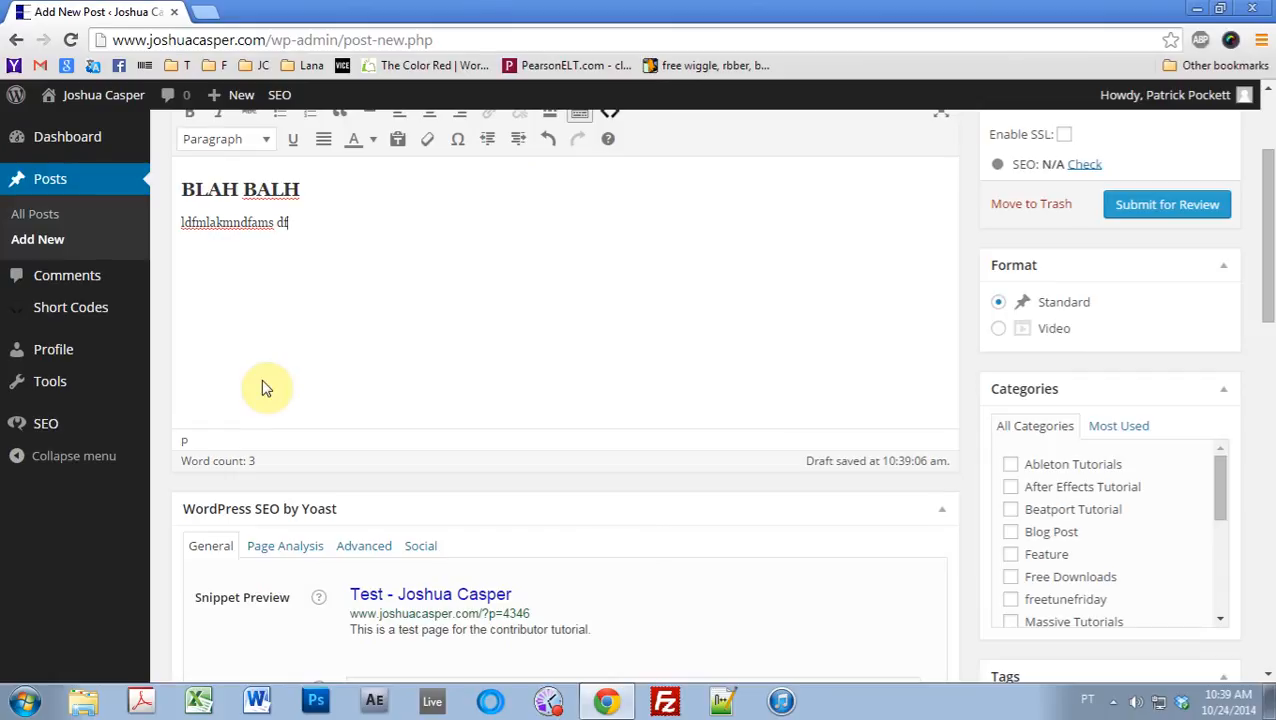
mouse_move(764, 412)
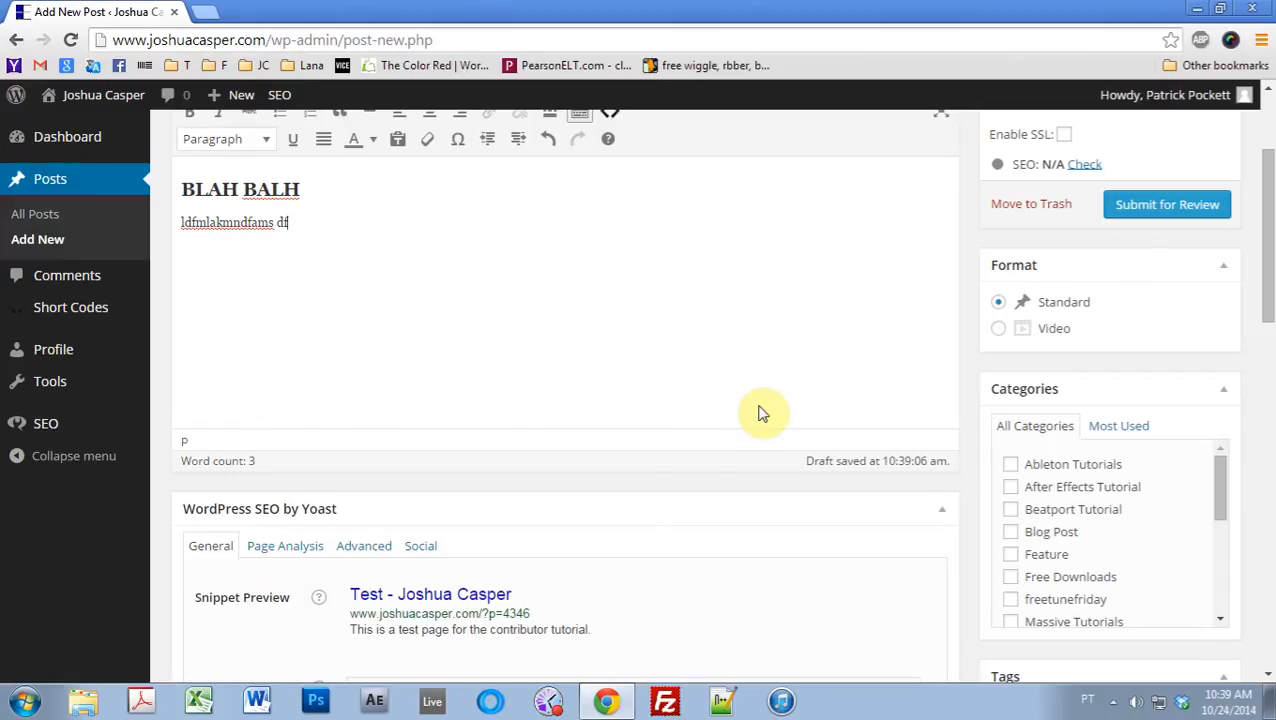
scroll("down", 3)
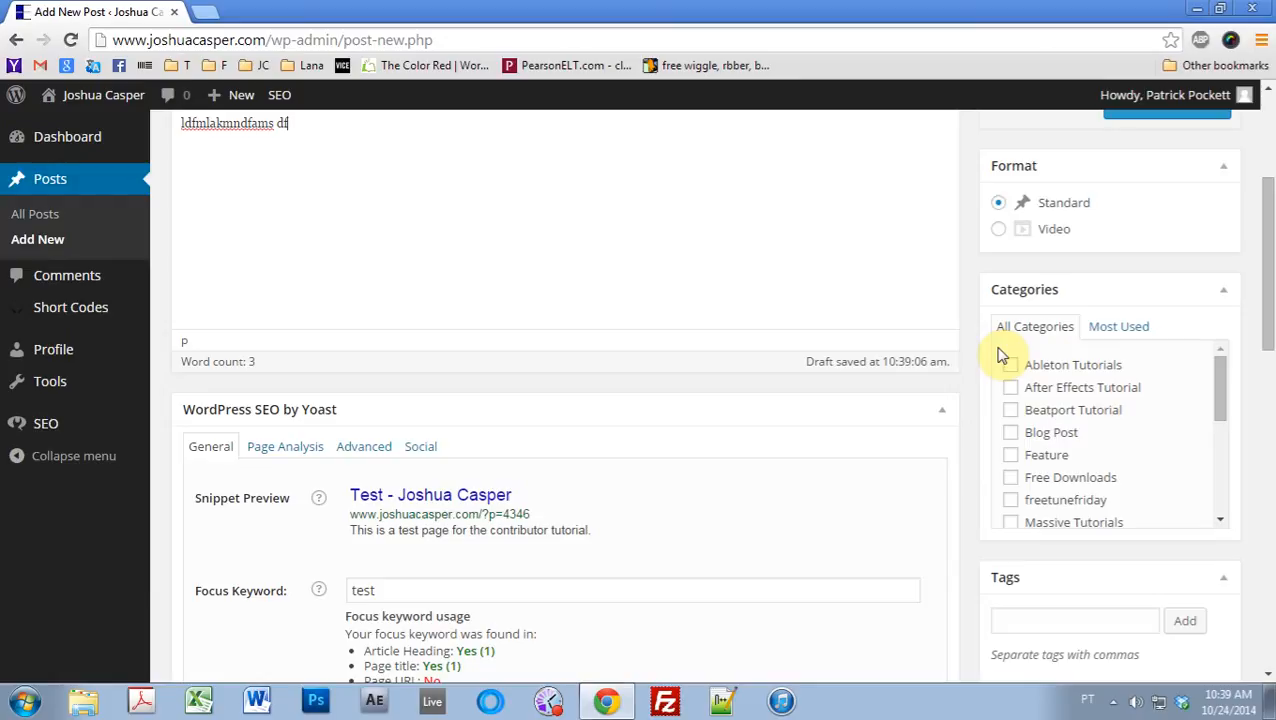
mouse_move(1008, 380)
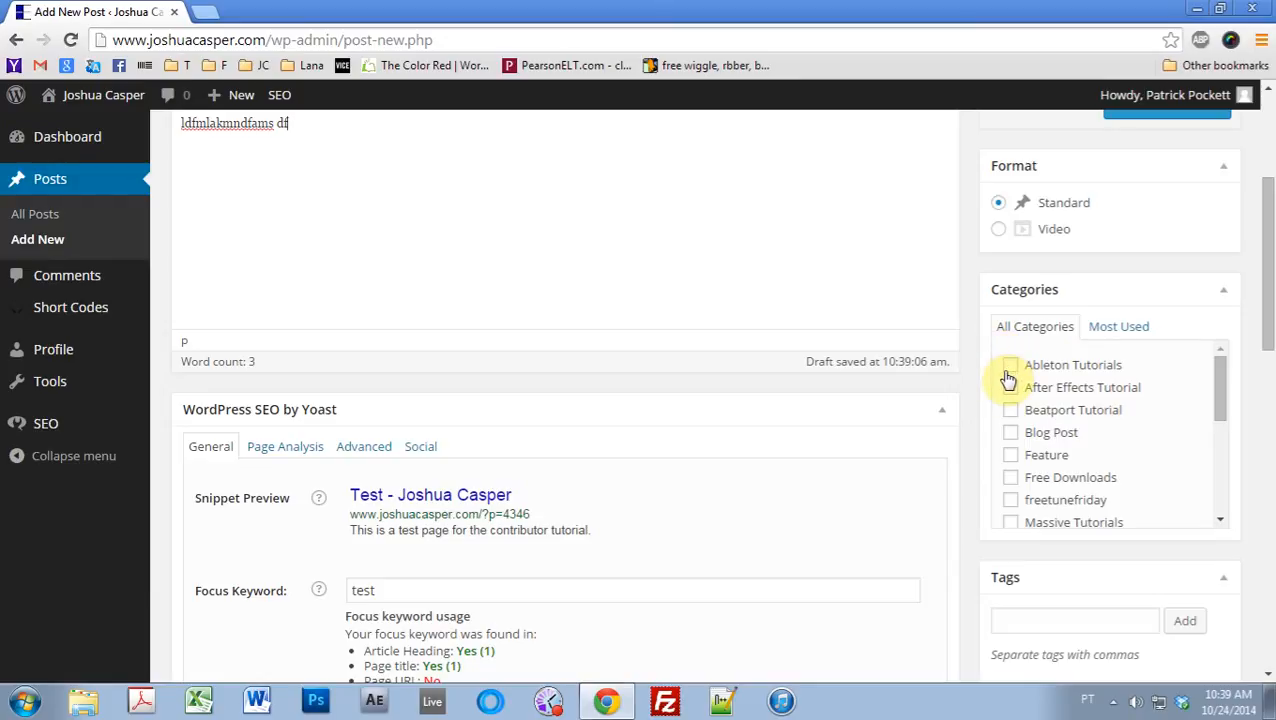
mouse_move(1008, 378)
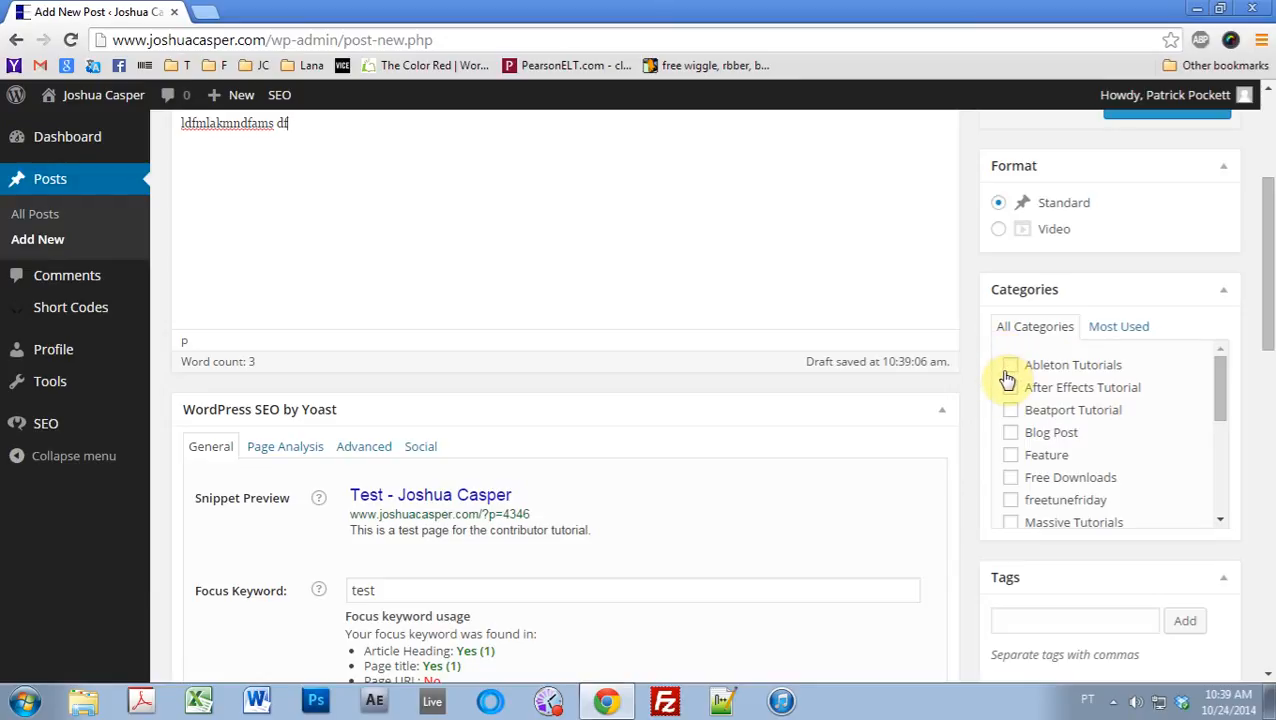
scroll("down", 3)
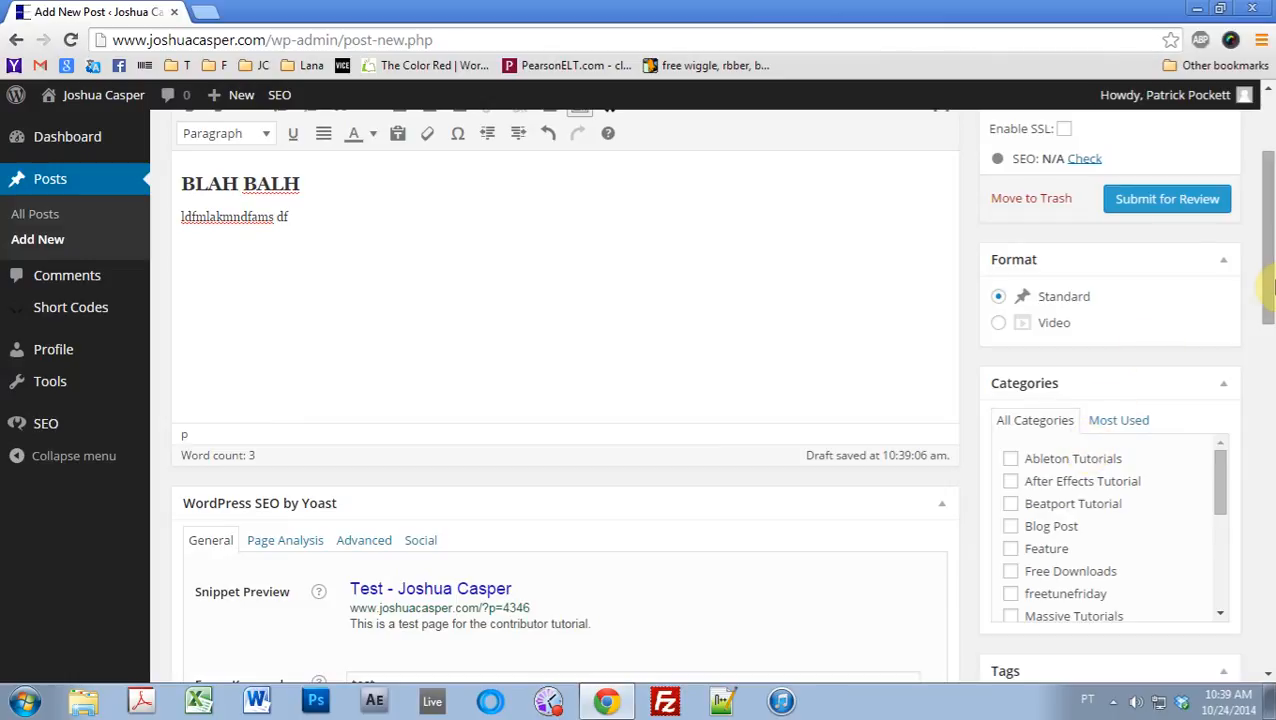
scroll("down", 3)
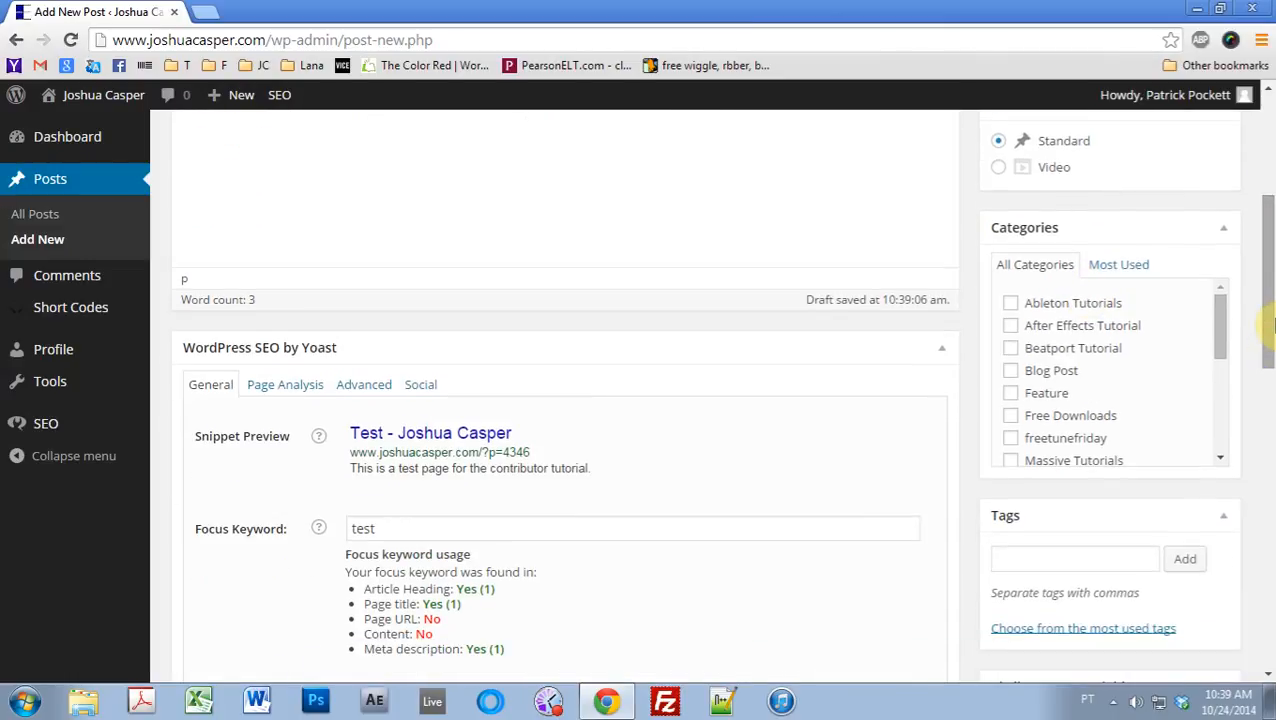
scroll("down", 3)
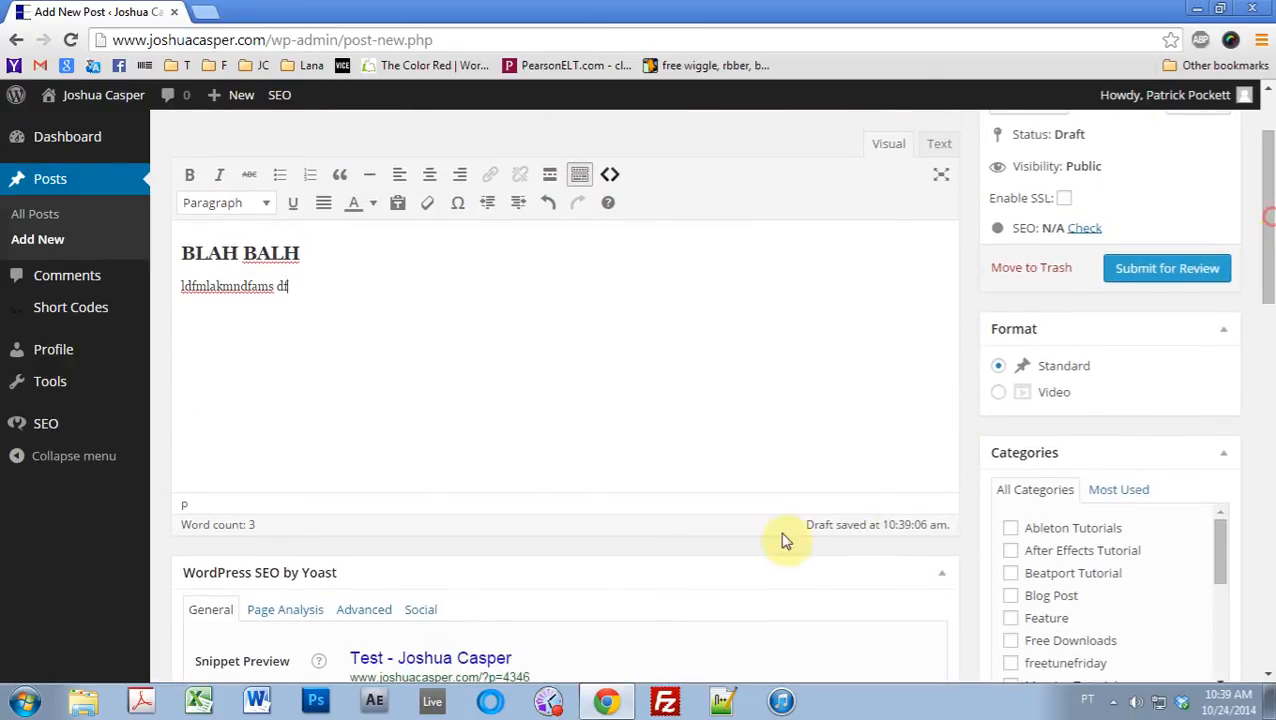
mouse_move(840, 468)
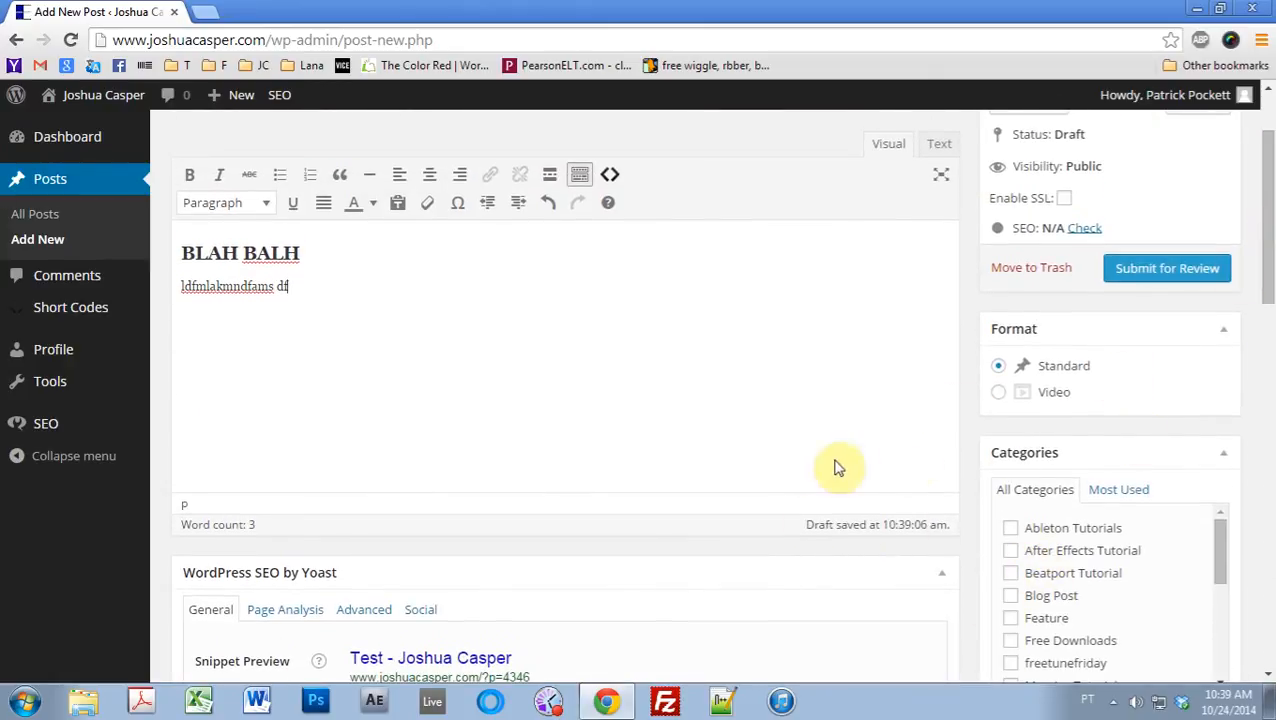
mouse_move(1104, 504)
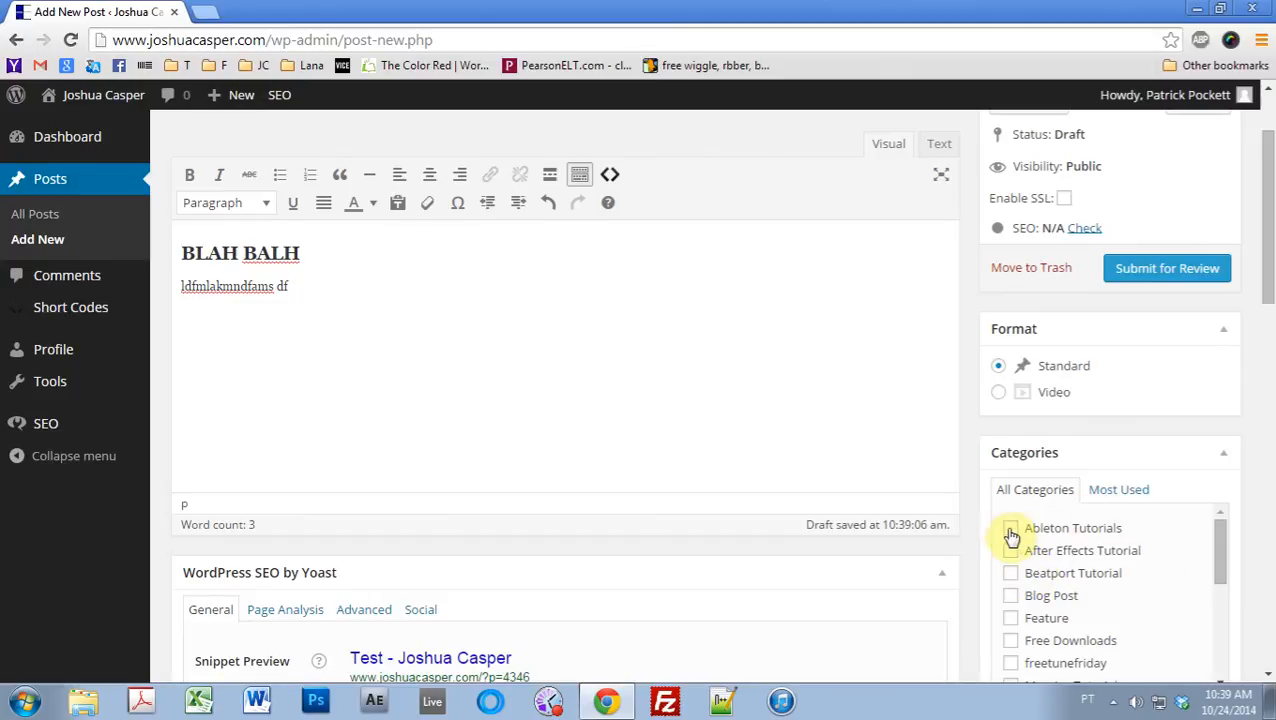
left_click(1010, 528)
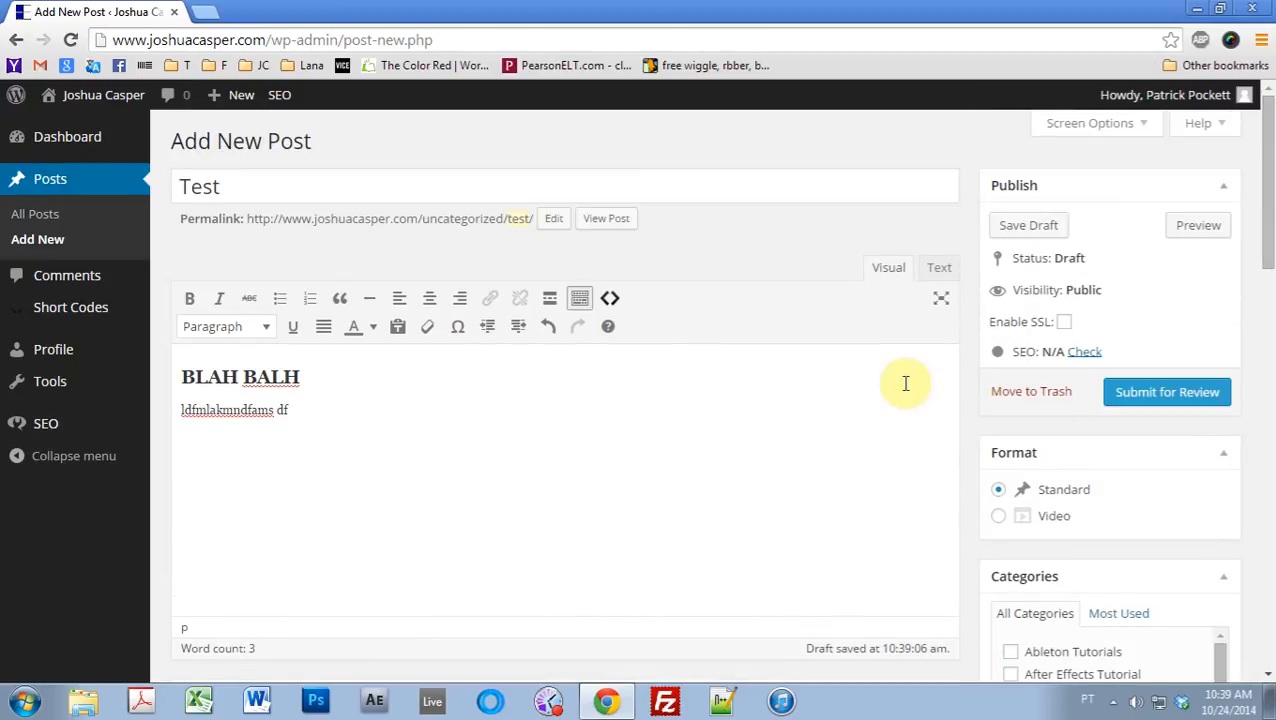
mouse_move(732, 364)
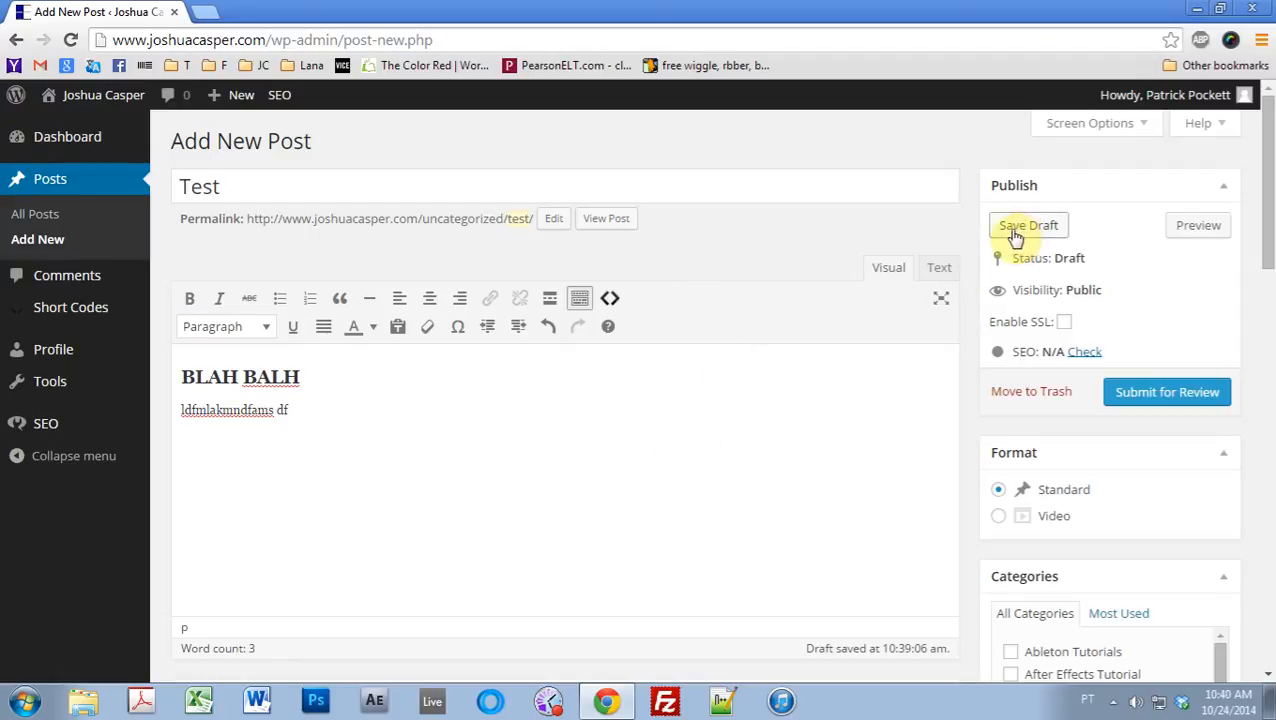
mouse_move(1142, 428)
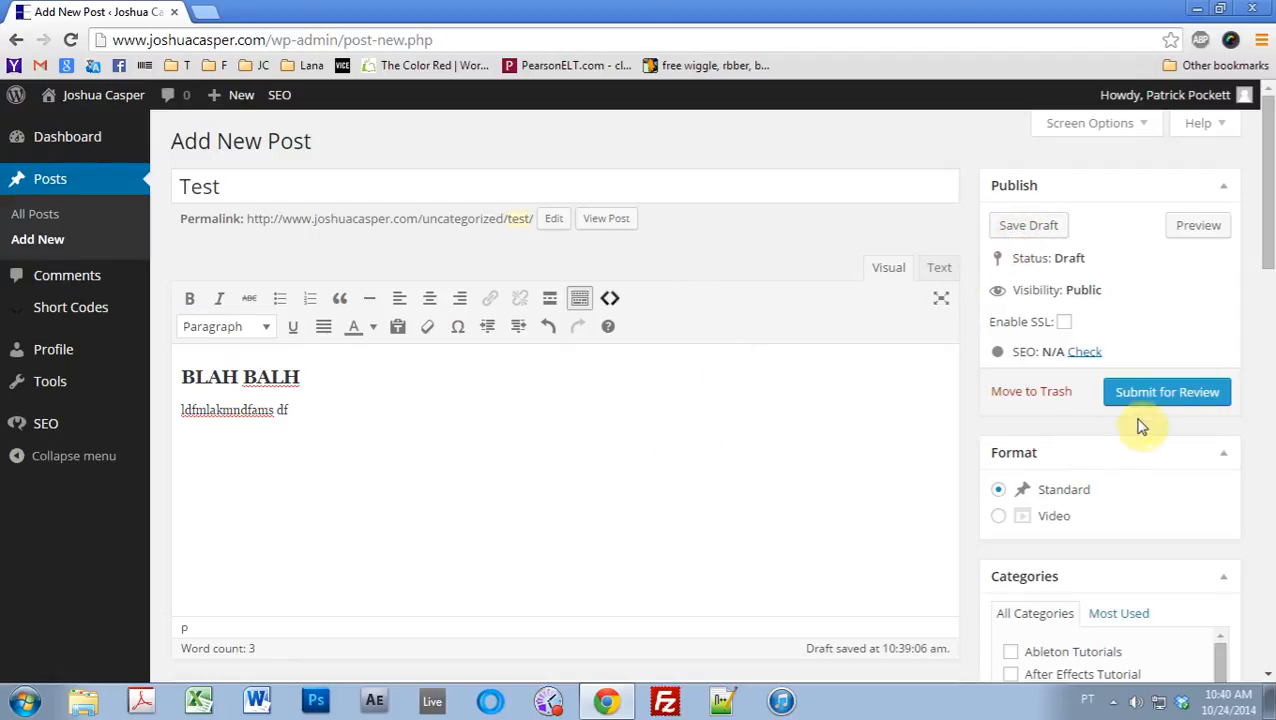
mouse_move(1168, 398)
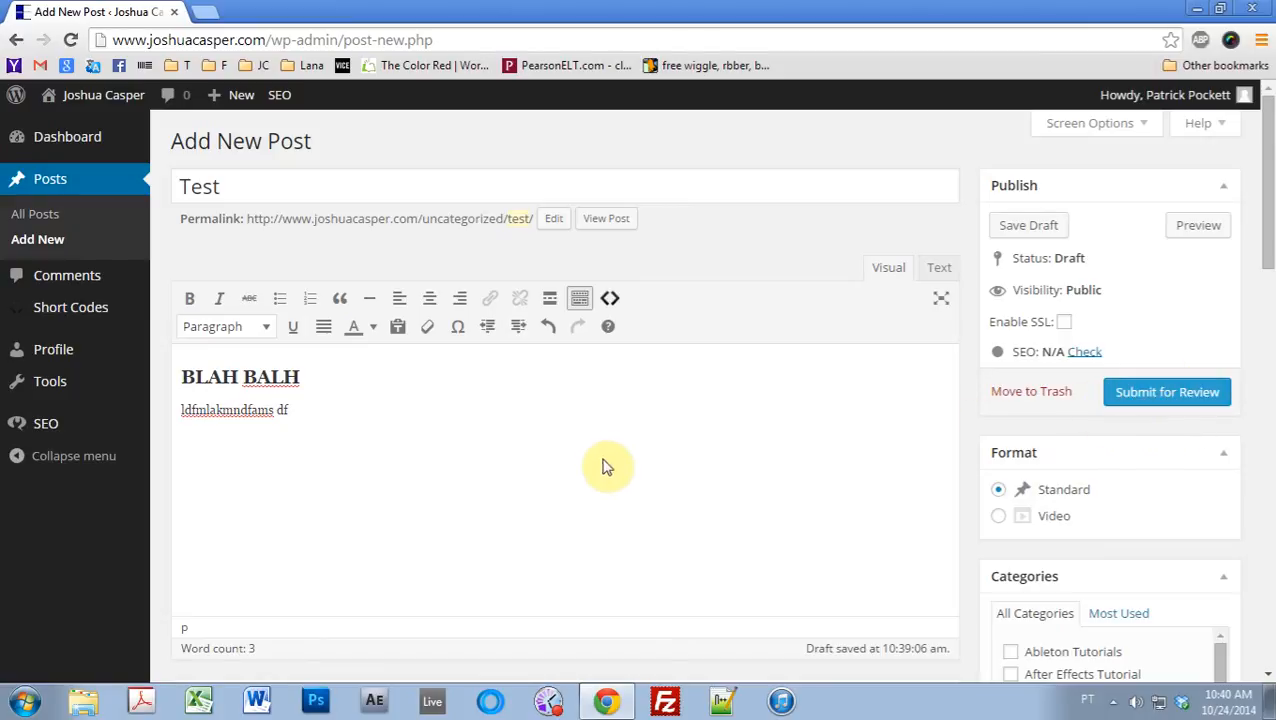
mouse_move(632, 492)
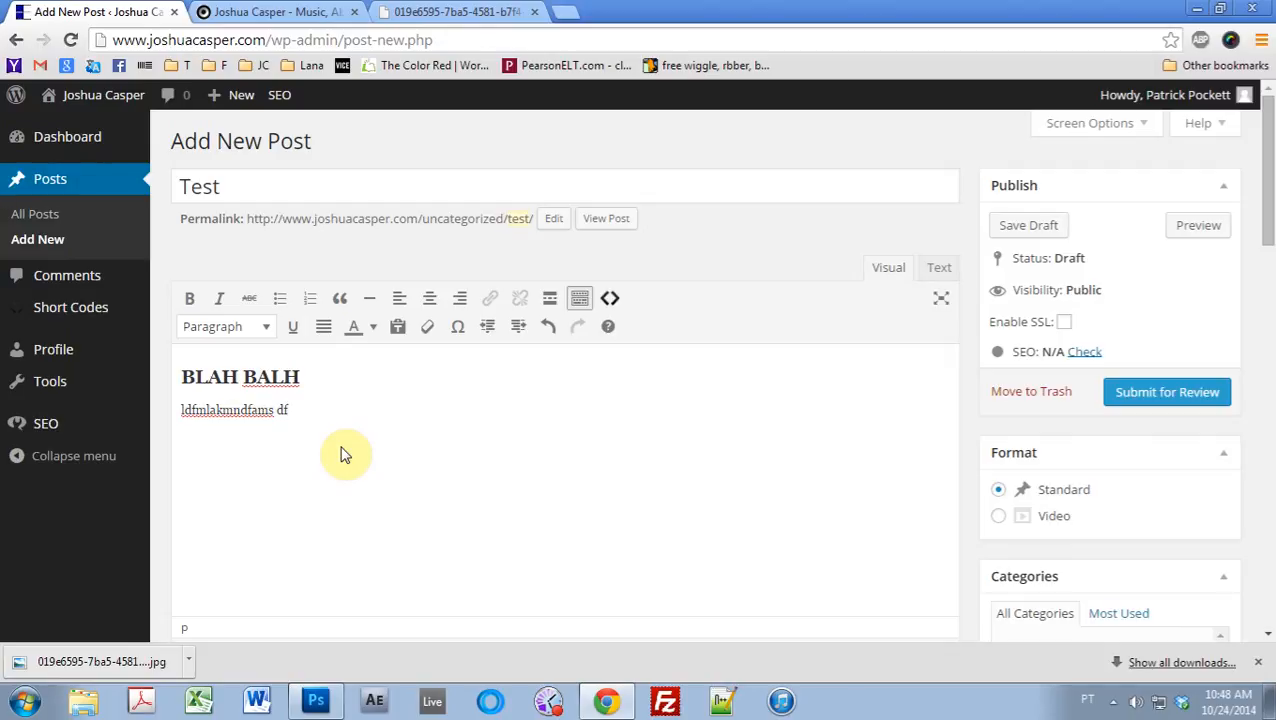
mouse_move(350, 444)
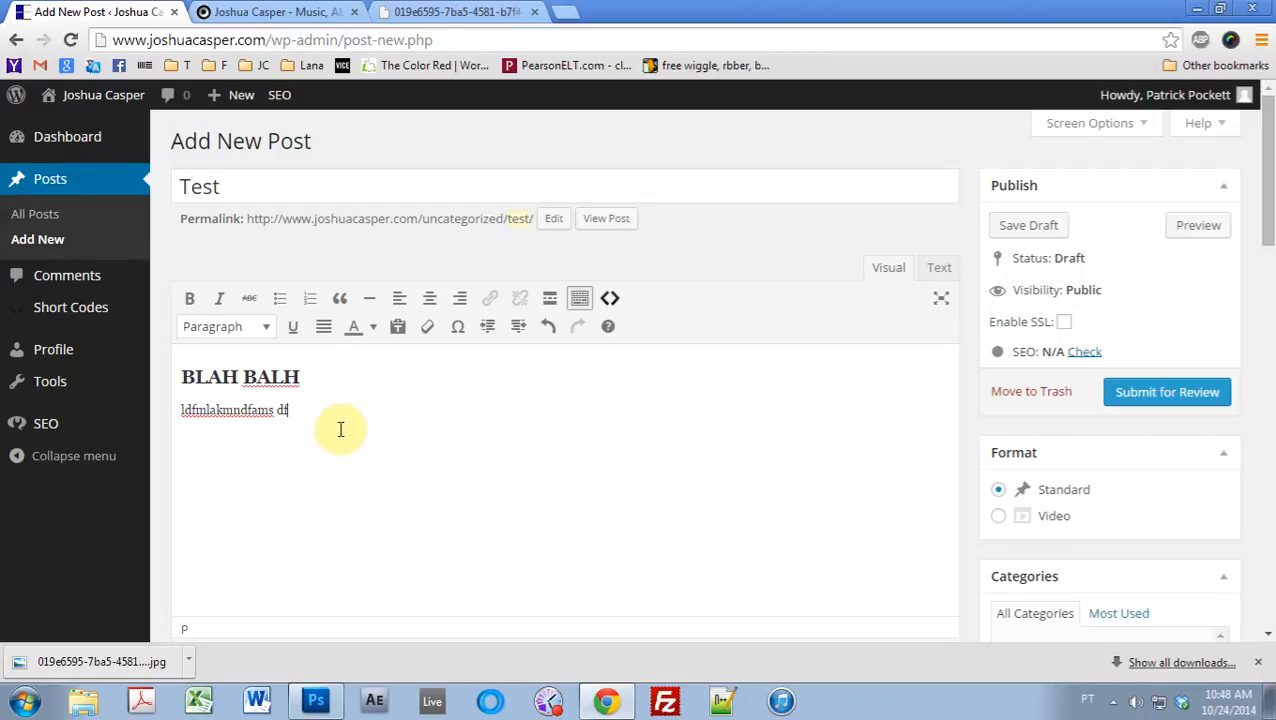
mouse_move(1096, 608)
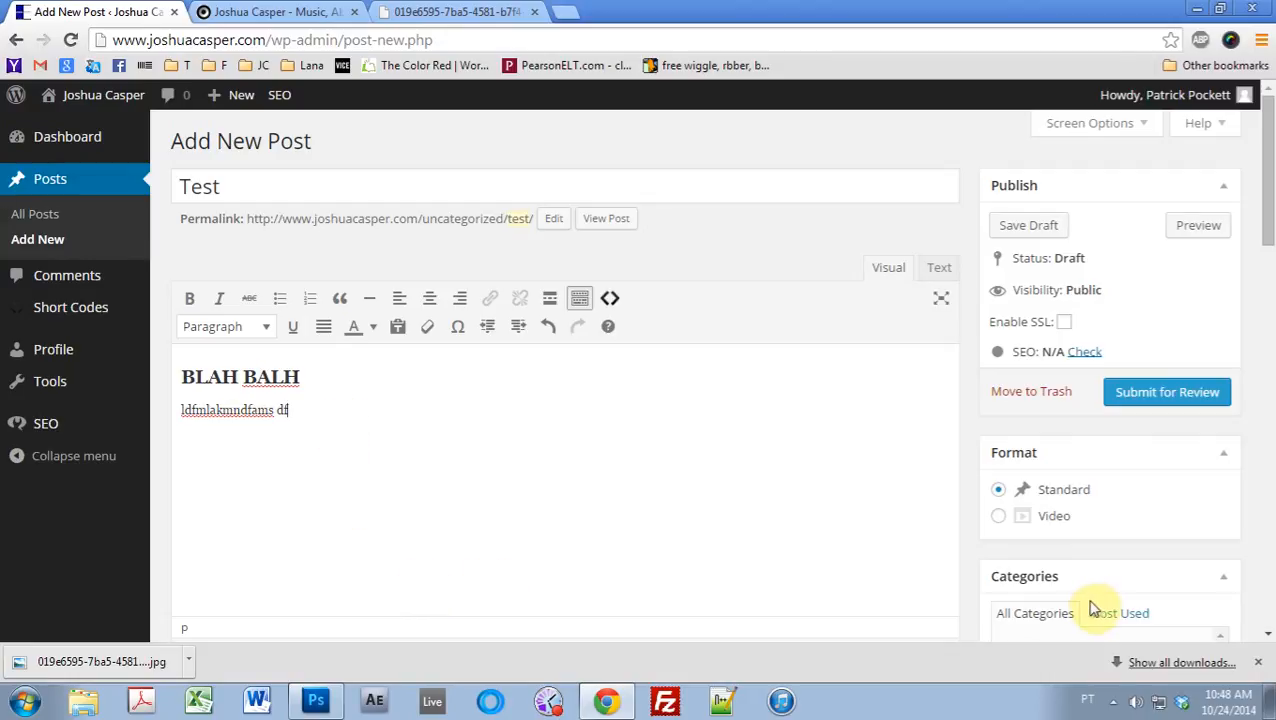